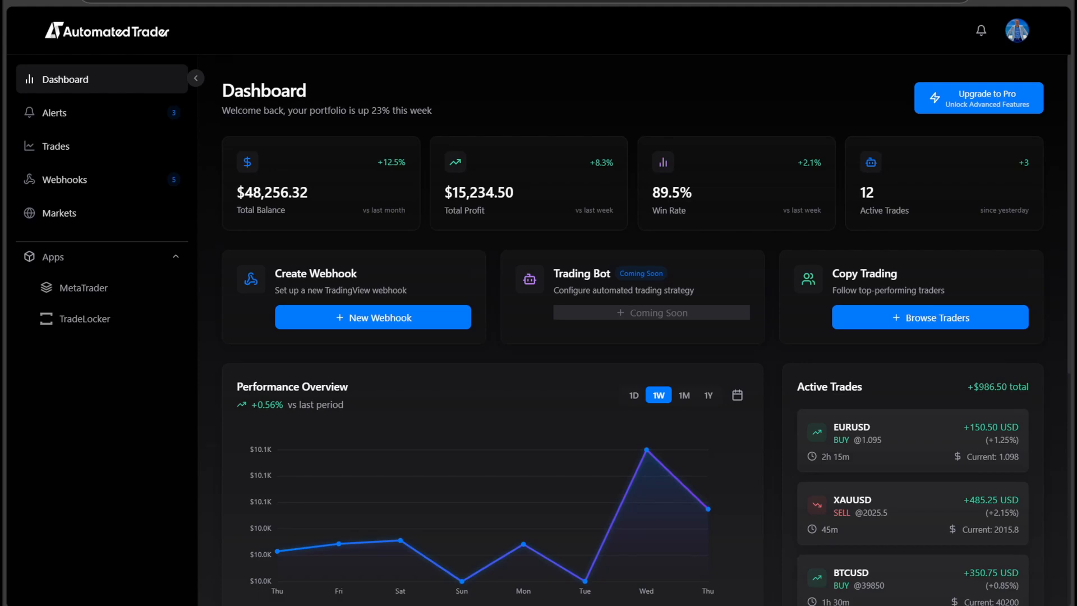
{"action": "mouse_move", "coordinate": [783, 496]}
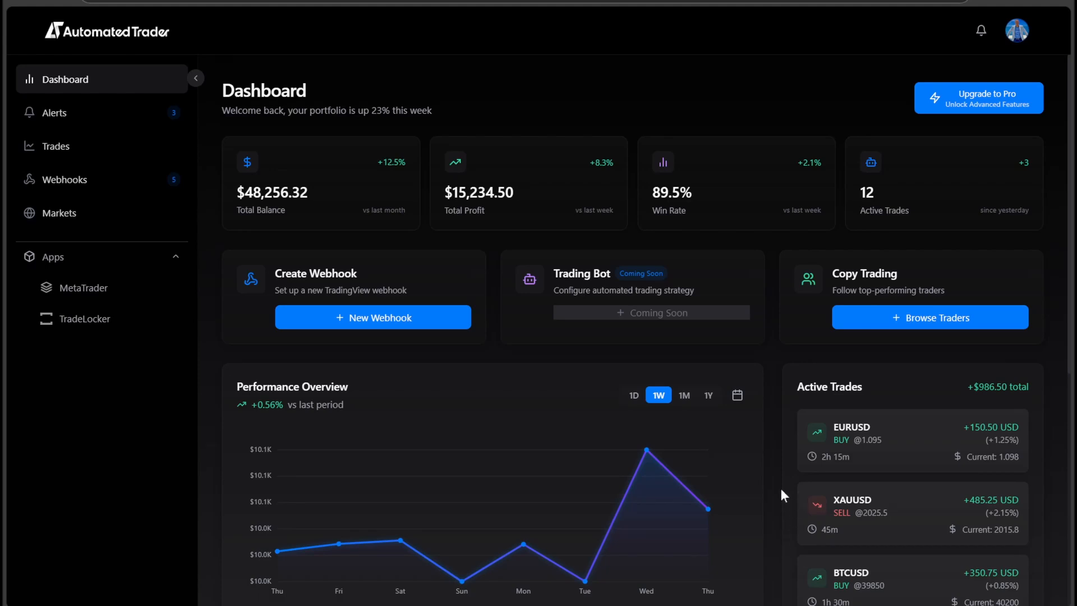
Step: Log in to TradeLocker with server name HEROFX to load the account balance and margin
{"action": "scroll", "scroll_direction": "down", "scroll_amount": 3}
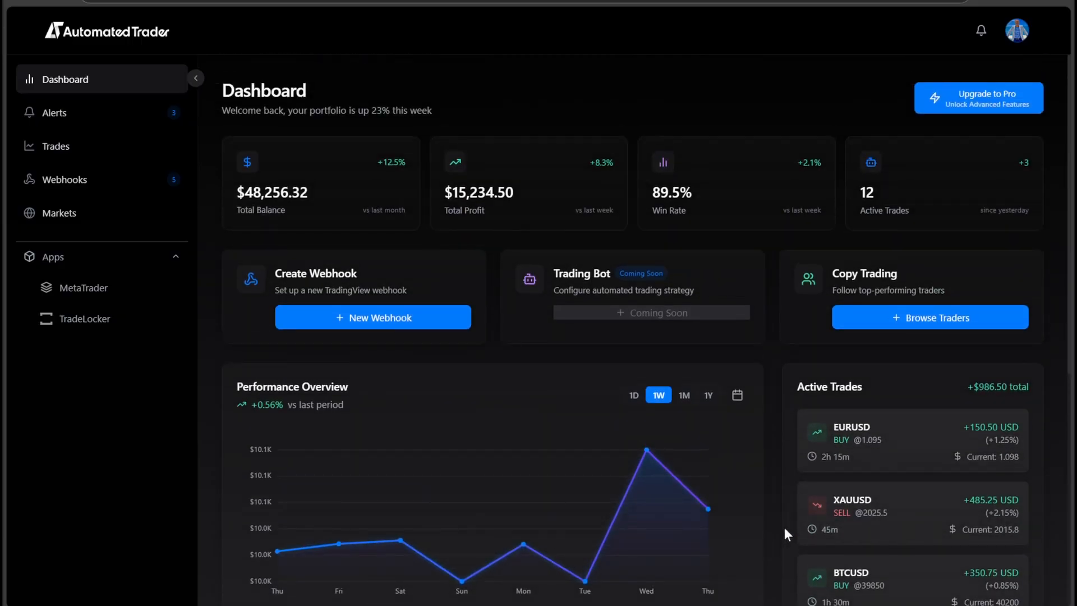
{"action": "scroll", "scroll_direction": "down", "scroll_amount": 3}
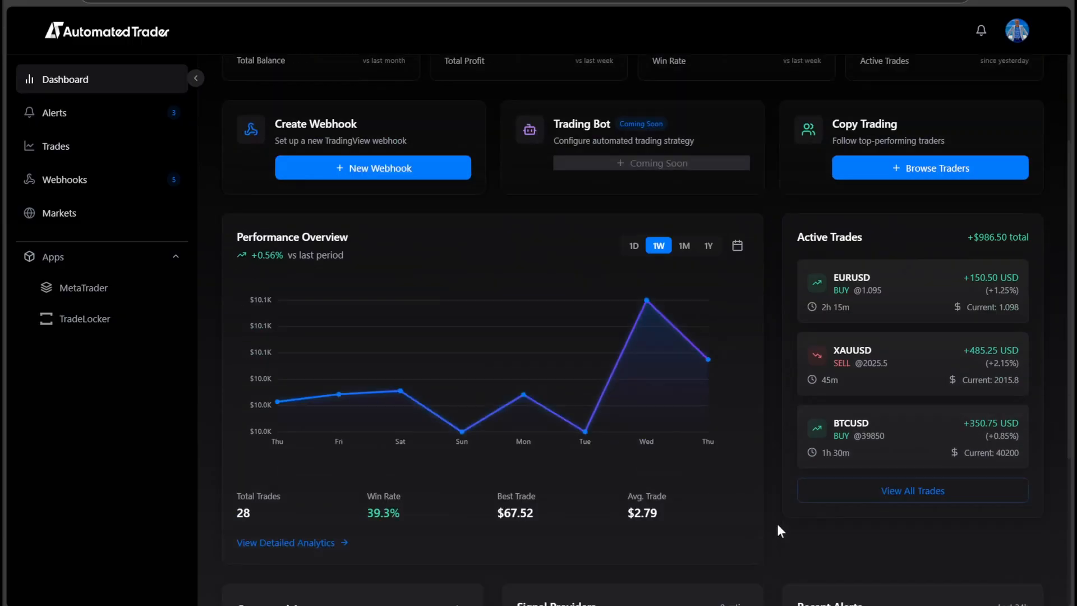
{"action": "scroll", "scroll_direction": "down", "scroll_amount": 3}
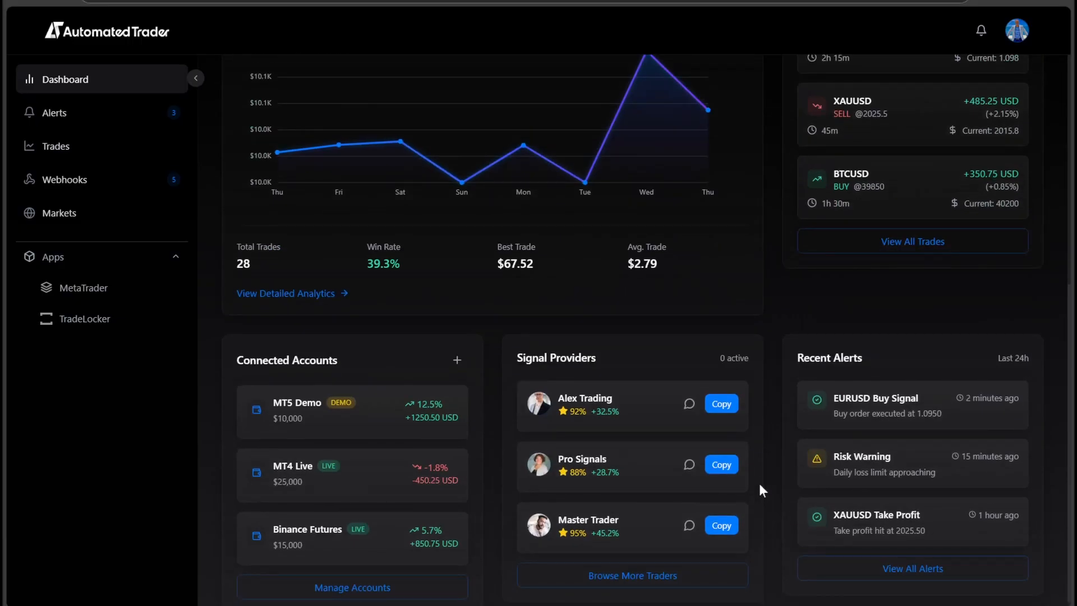
{"action": "mouse_move", "coordinate": [780, 445]}
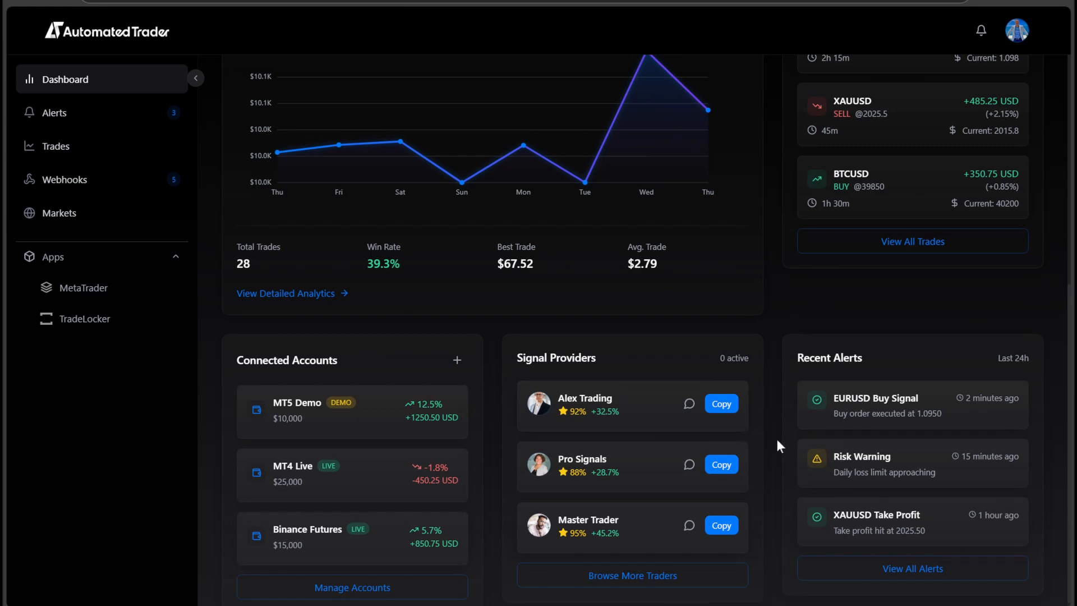
{"action": "mouse_move", "coordinate": [768, 454]}
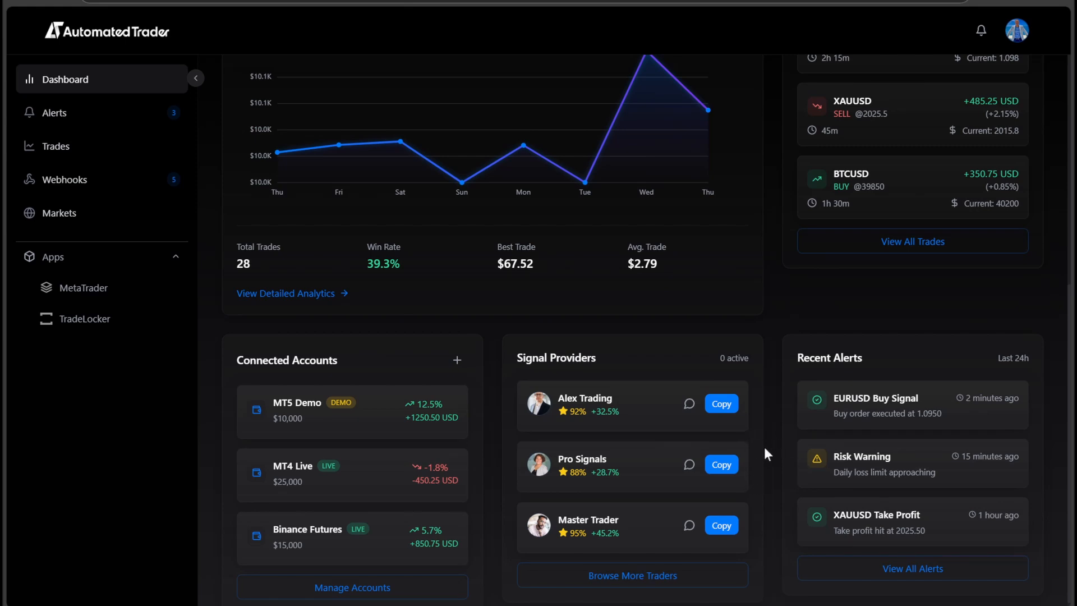
{"action": "mouse_move", "coordinate": [759, 443]}
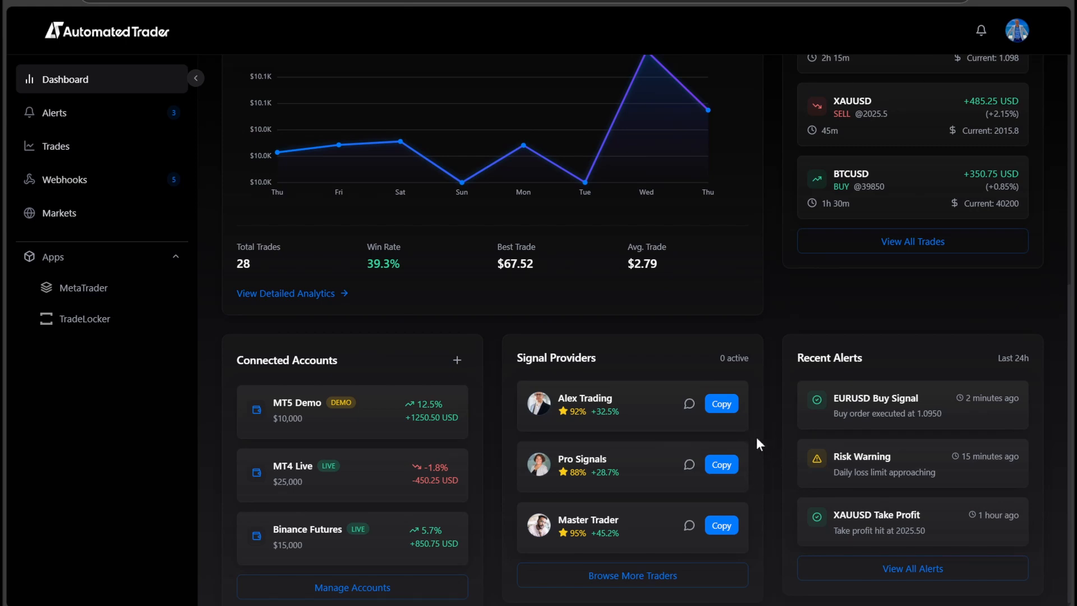
{"action": "mouse_move", "coordinate": [722, 406]}
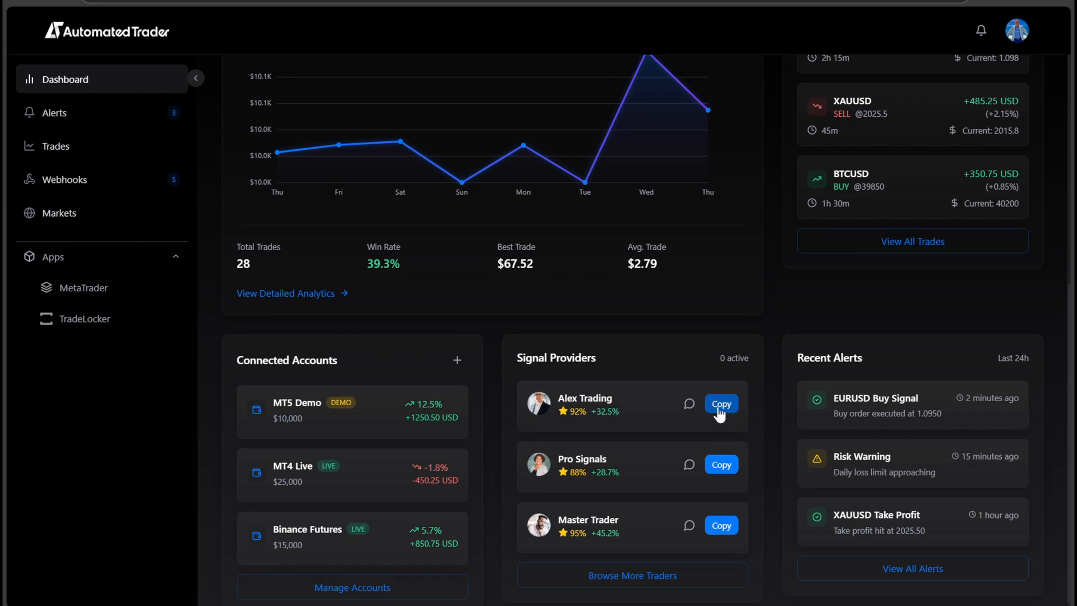
{"action": "left_click", "coordinate": [721, 403]}
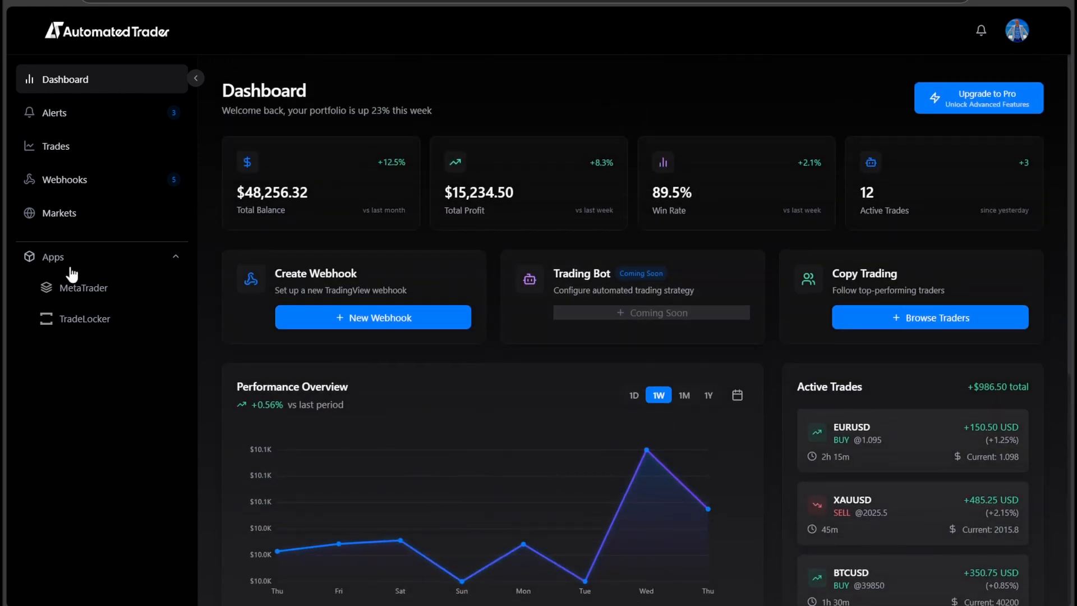
{"action": "left_click", "coordinate": [85, 319]}
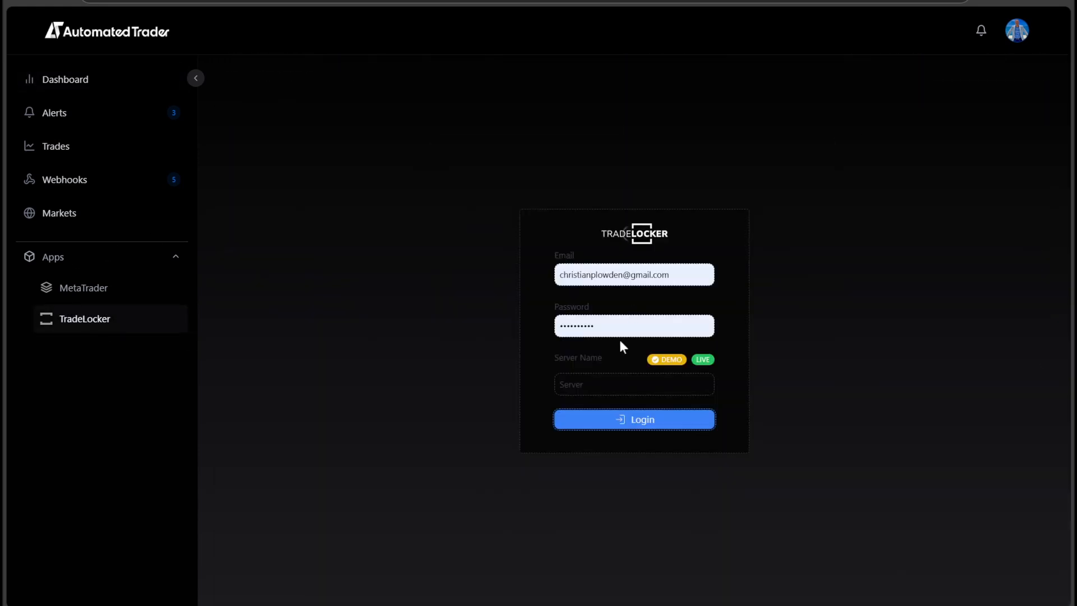
{"action": "type", "text": "HEROFX"}
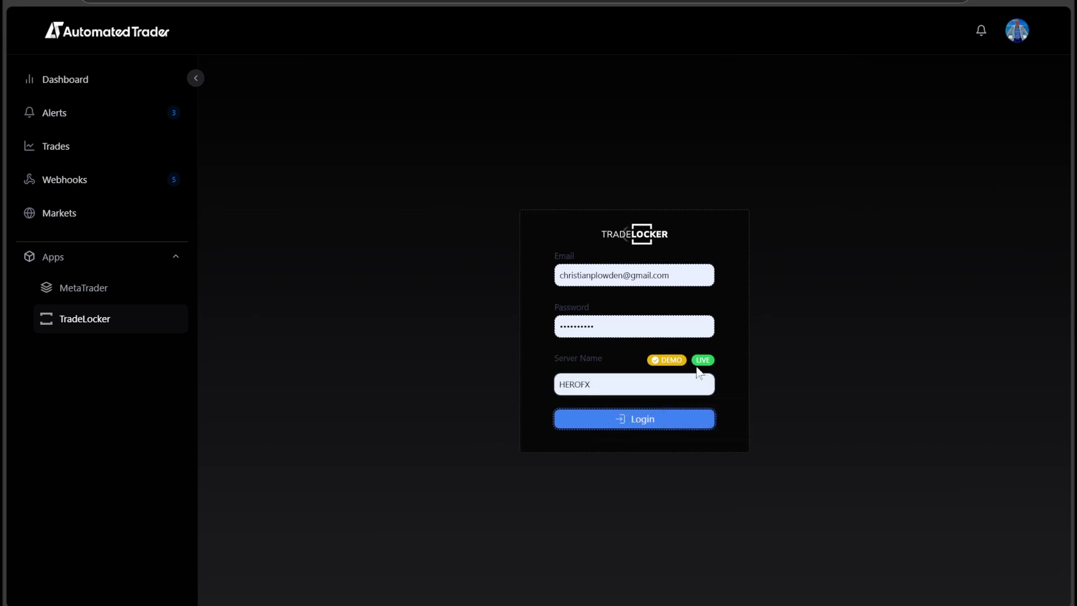
{"action": "left_click", "coordinate": [634, 419]}
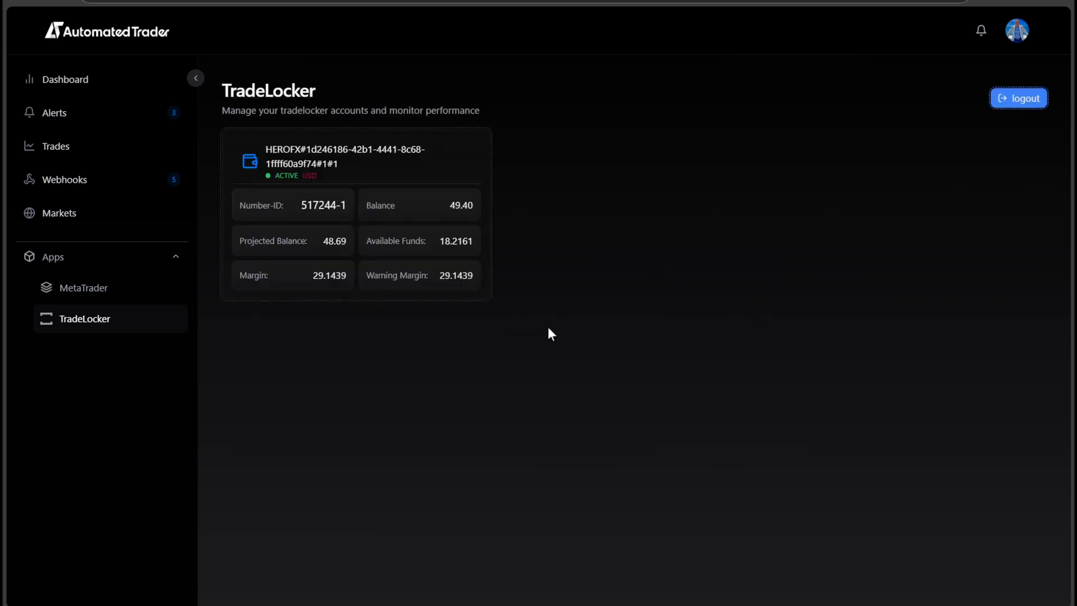
{"action": "mouse_move", "coordinate": [460, 73]}
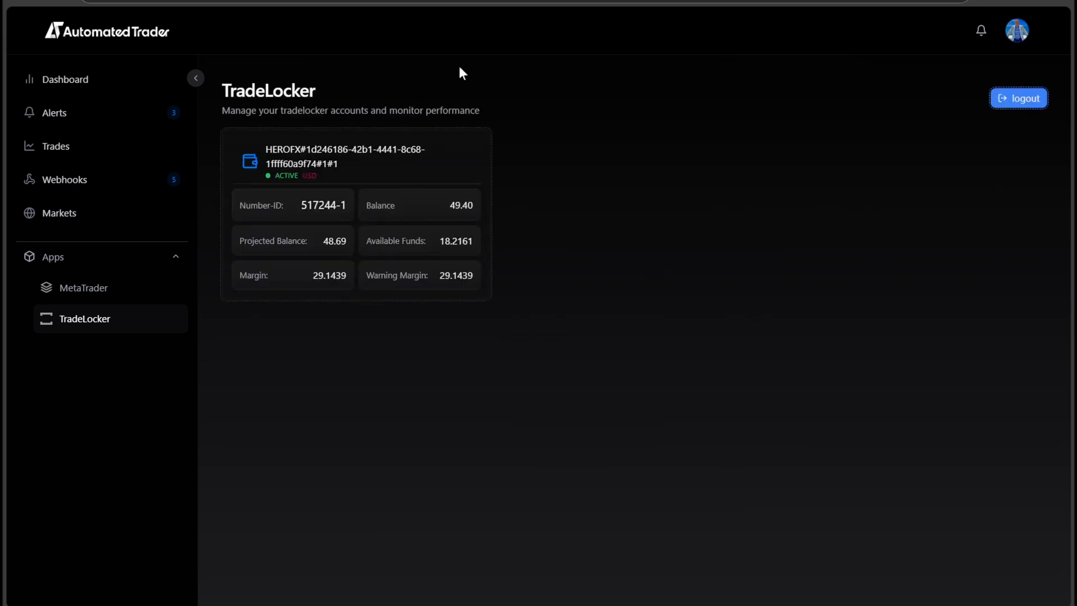
{"action": "mouse_move", "coordinate": [434, 326]}
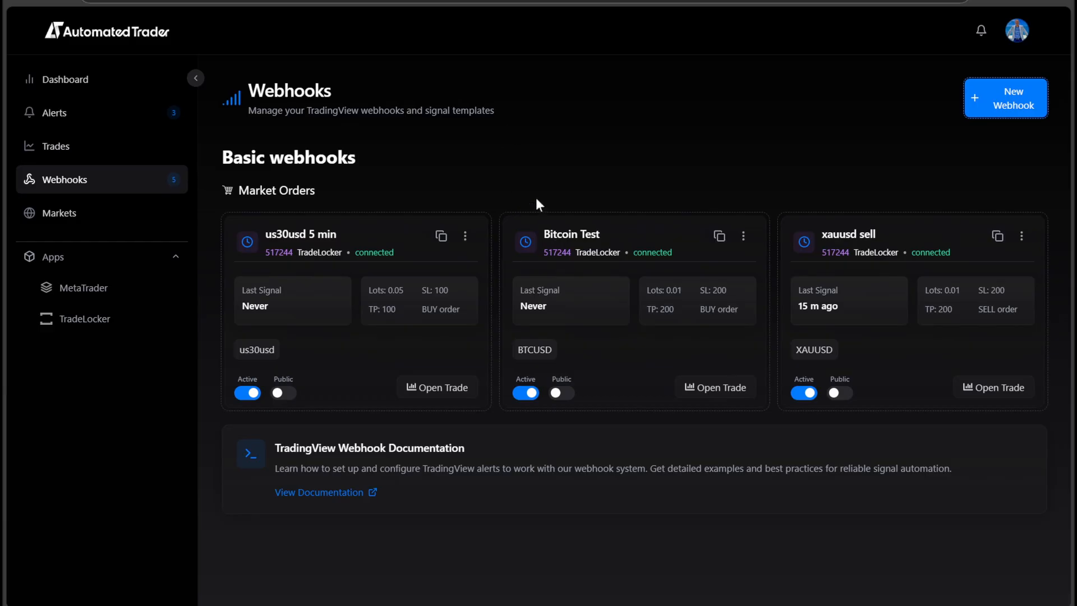
{"action": "mouse_move", "coordinate": [580, 170]}
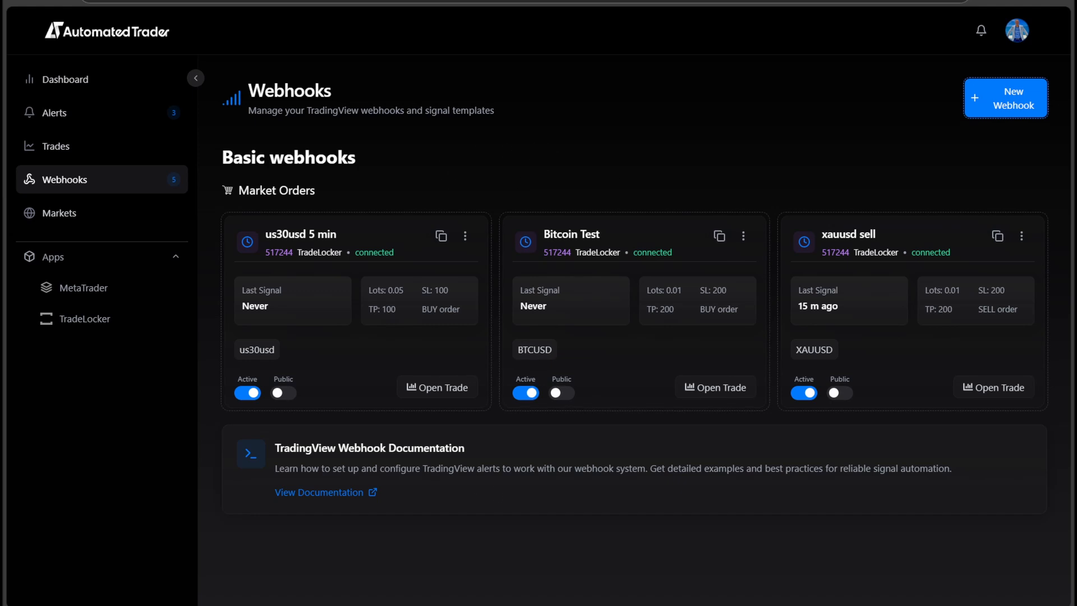
{"action": "left_click", "coordinate": [716, 387]}
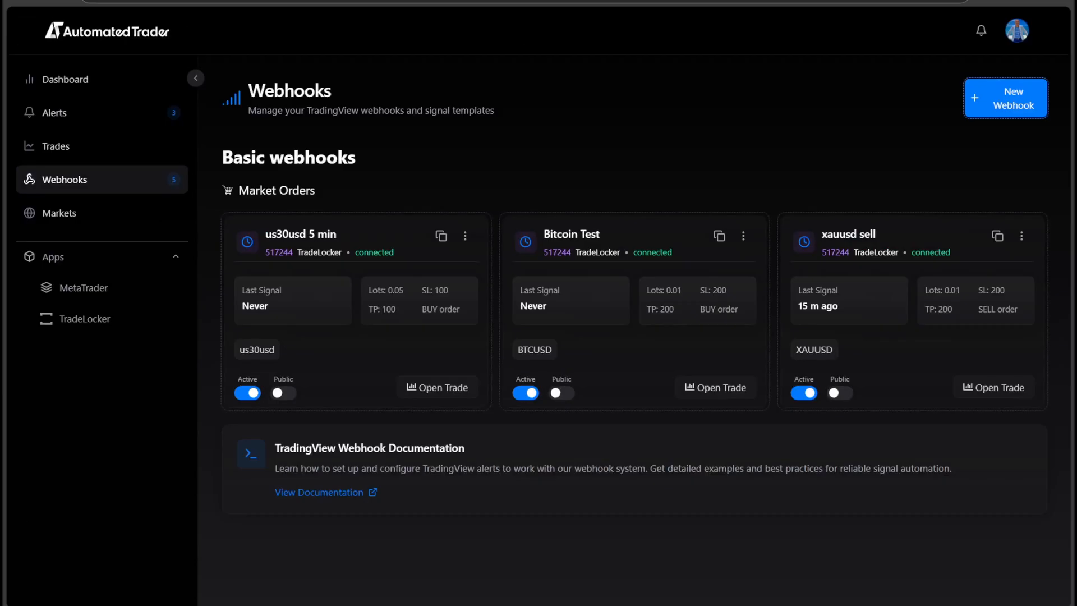
{"action": "mouse_move", "coordinate": [1014, 163]}
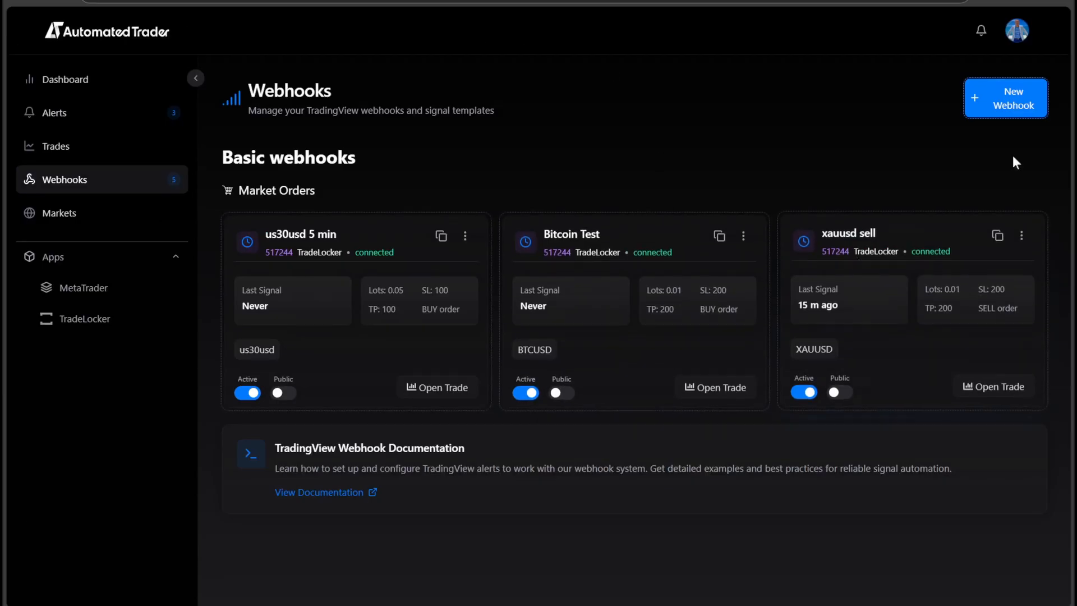
Step: Start a new webhook named yOUTUBE with trading pair XAUUSD
{"action": "left_click", "coordinate": [1006, 98]}
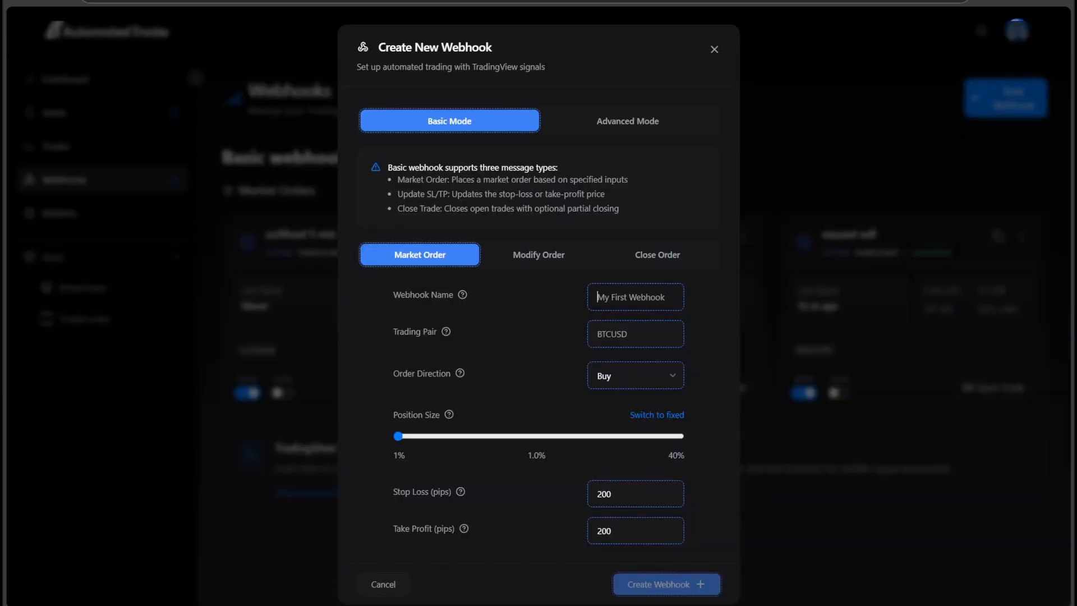
{"action": "type", "text": "yOUTUBE"}
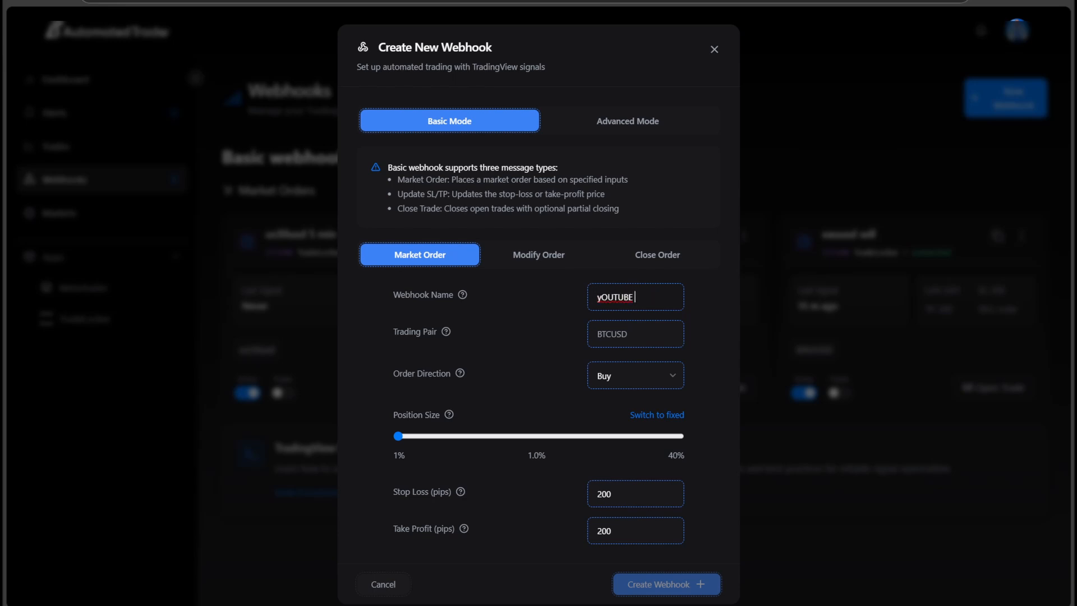
{"action": "type", "text": "XAUUSD"}
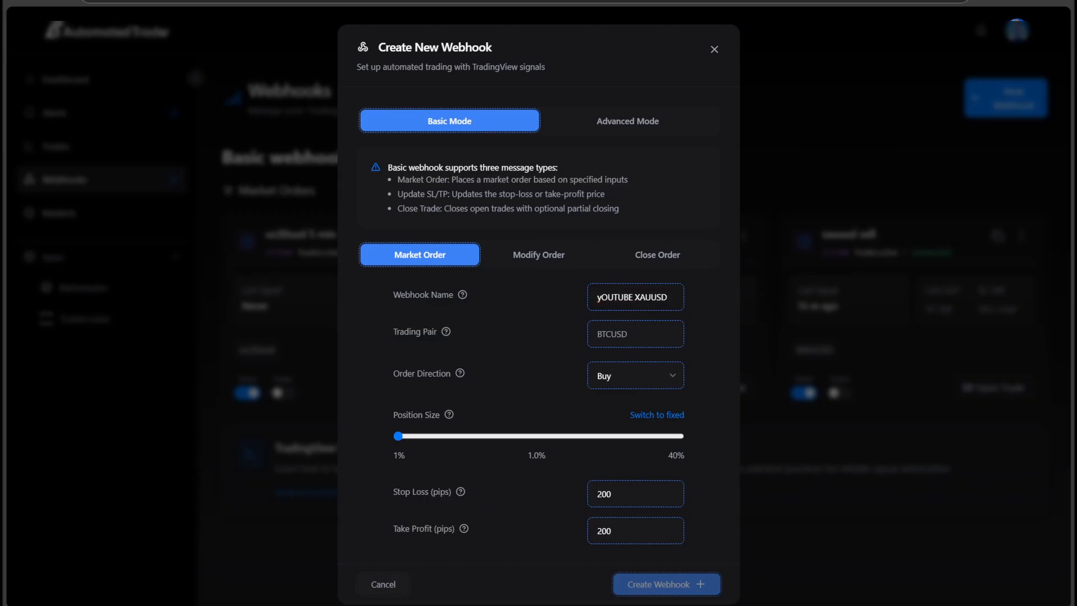
{"action": "type", "text": "xau"}
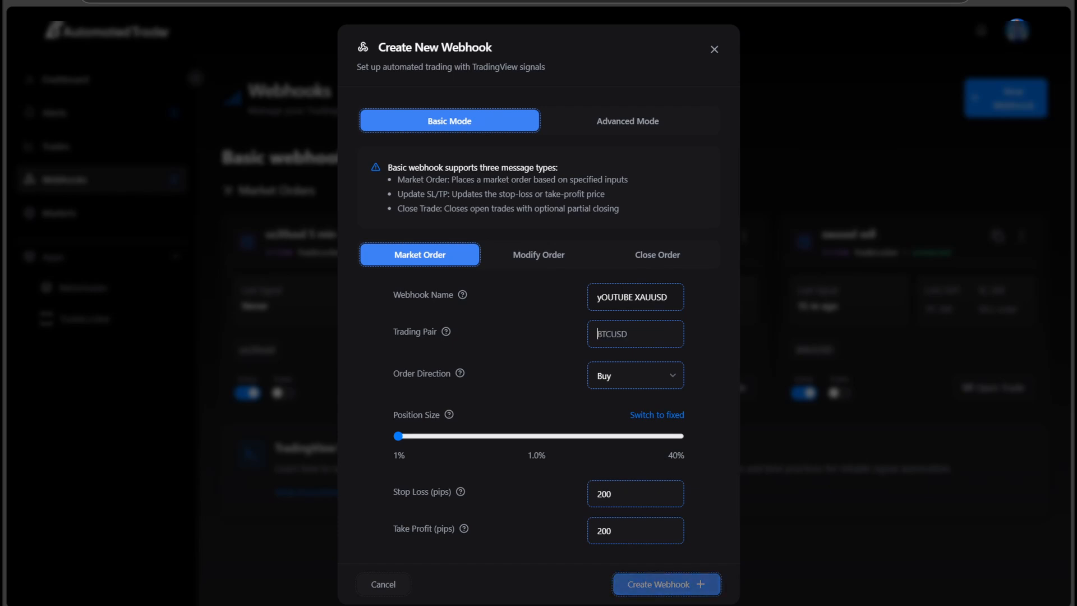
Step: Set the webhook's order direction to Sell and stop loss to 100
{"action": "left_click", "coordinate": [635, 375]}
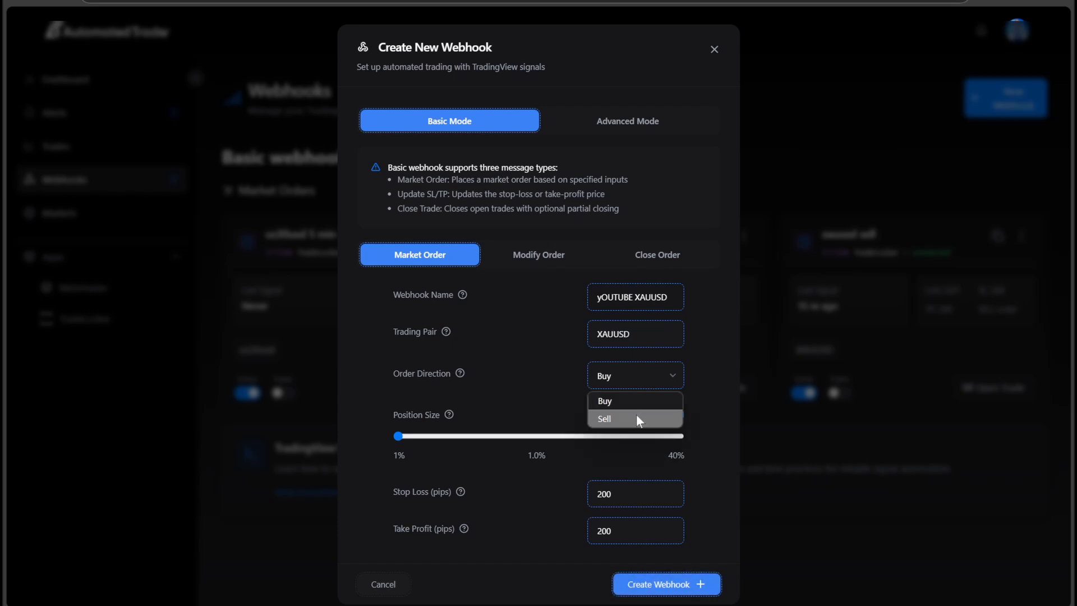
{"action": "left_click", "coordinate": [605, 419]}
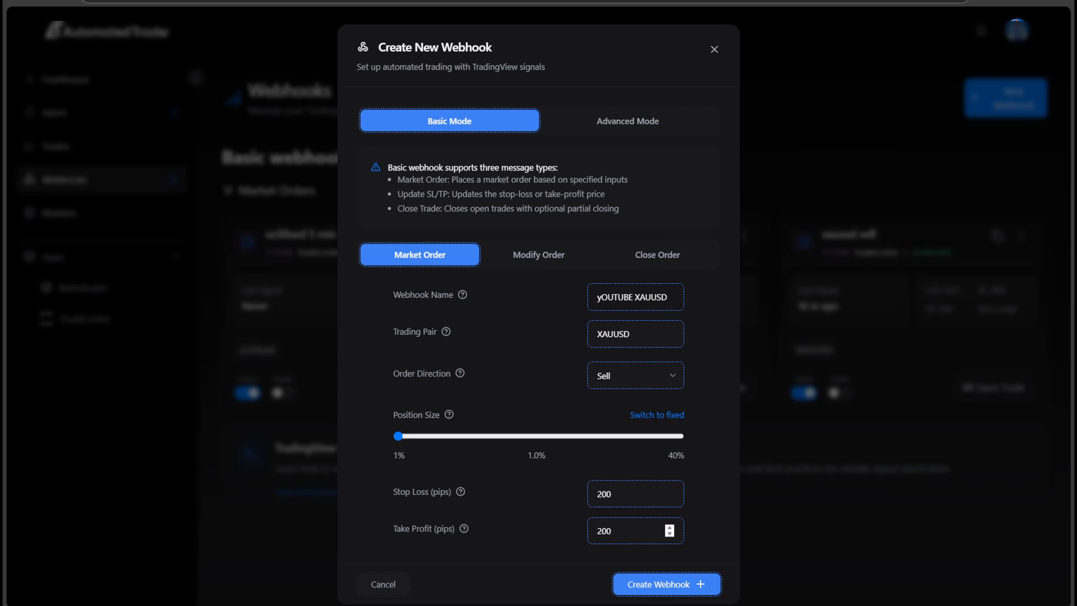
{"action": "left_click", "coordinate": [634, 494]}
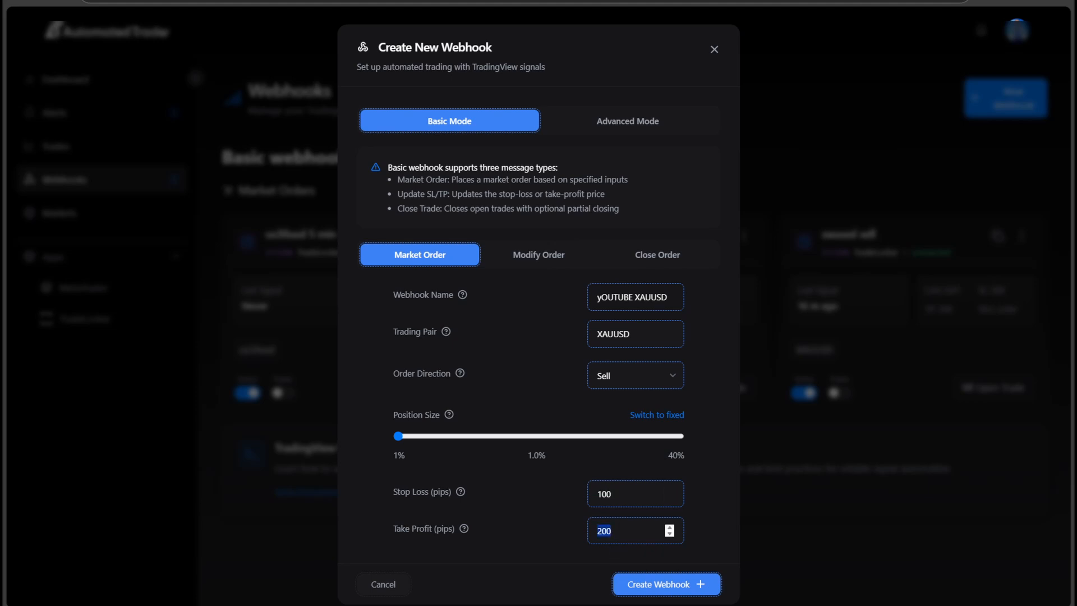
{"action": "type", "text": "100"}
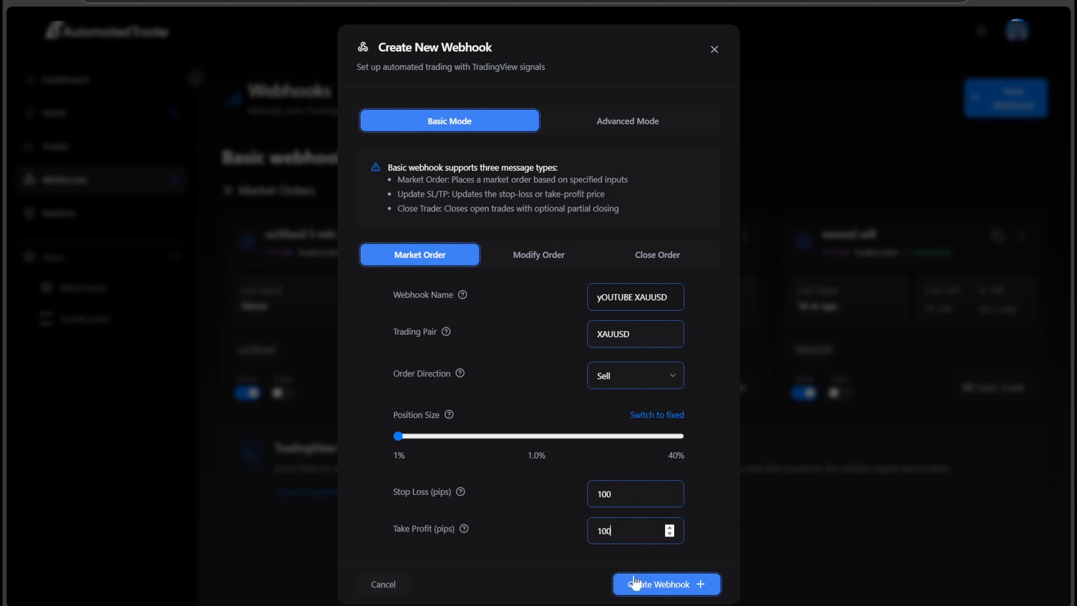
{"action": "mouse_move", "coordinate": [652, 377]}
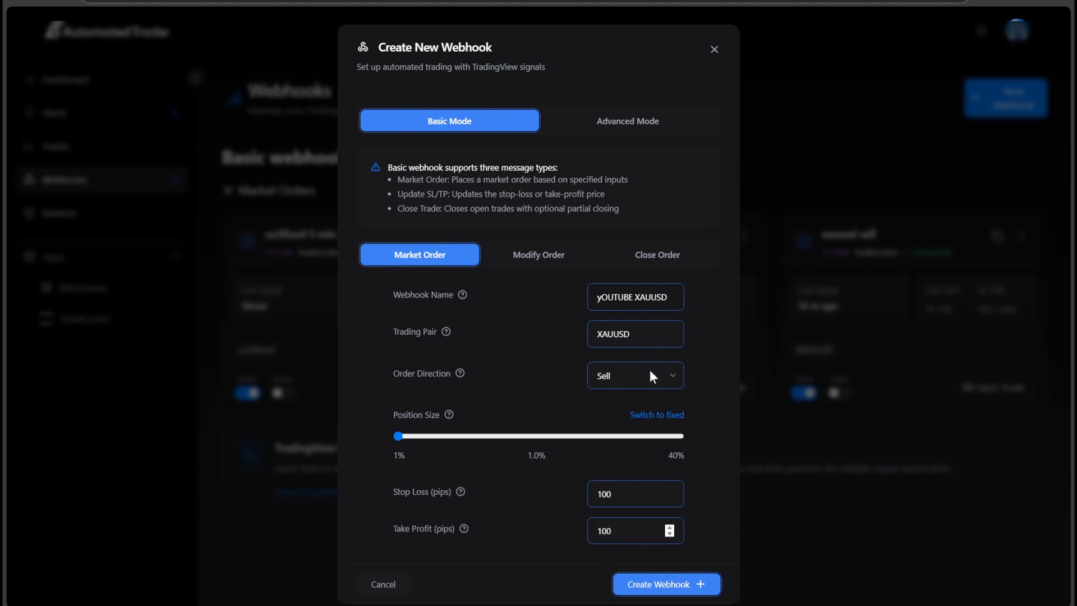
{"action": "mouse_move", "coordinate": [460, 374]}
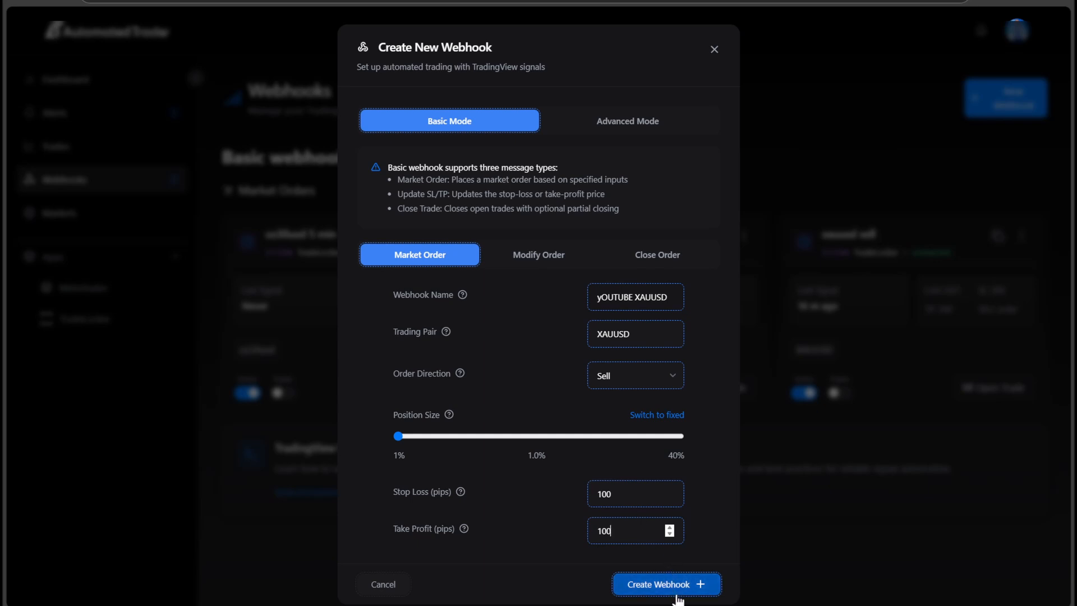
{"action": "left_click", "coordinate": [665, 600]}
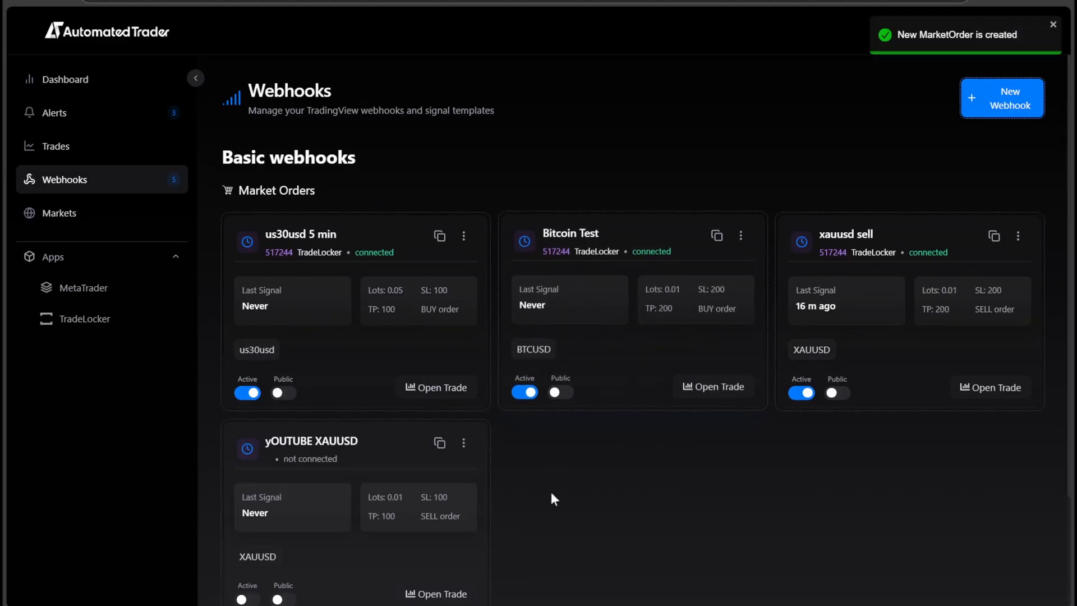
{"action": "left_click", "coordinate": [463, 443]}
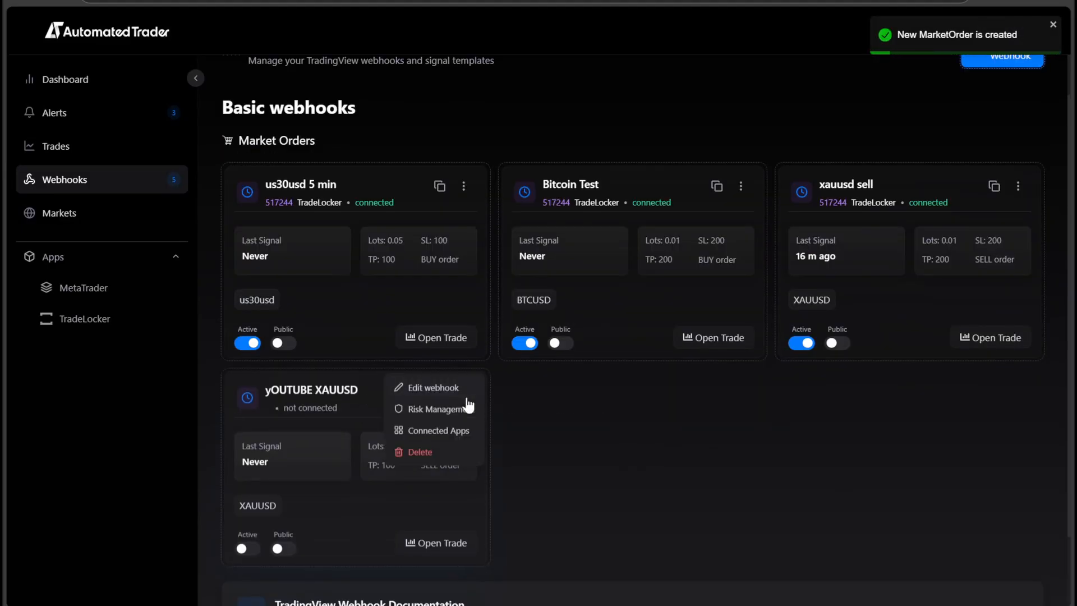
{"action": "left_click", "coordinate": [439, 430]}
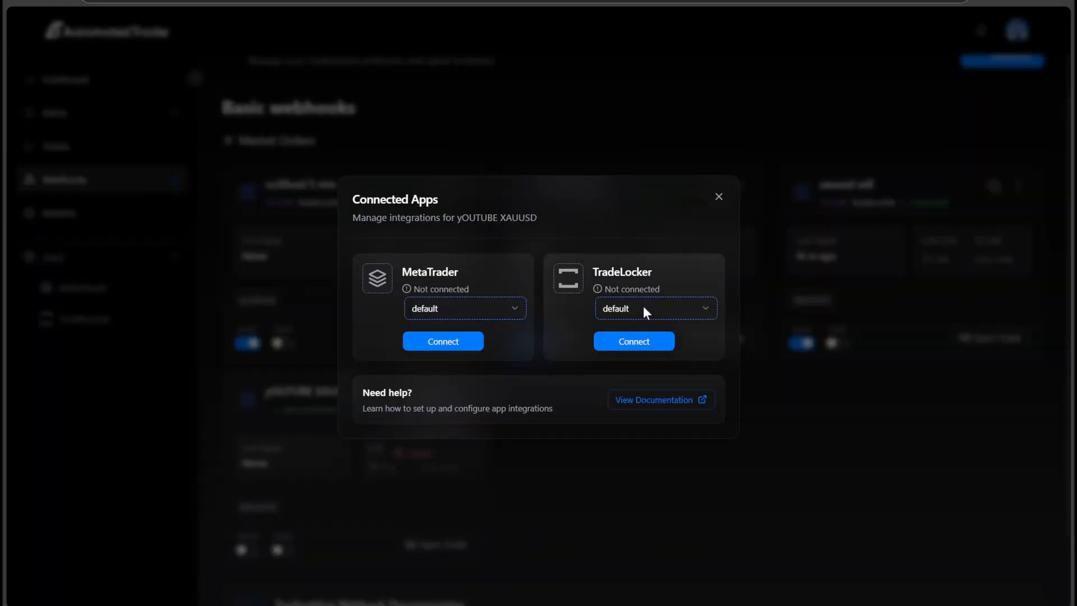
{"action": "left_click", "coordinate": [656, 309]}
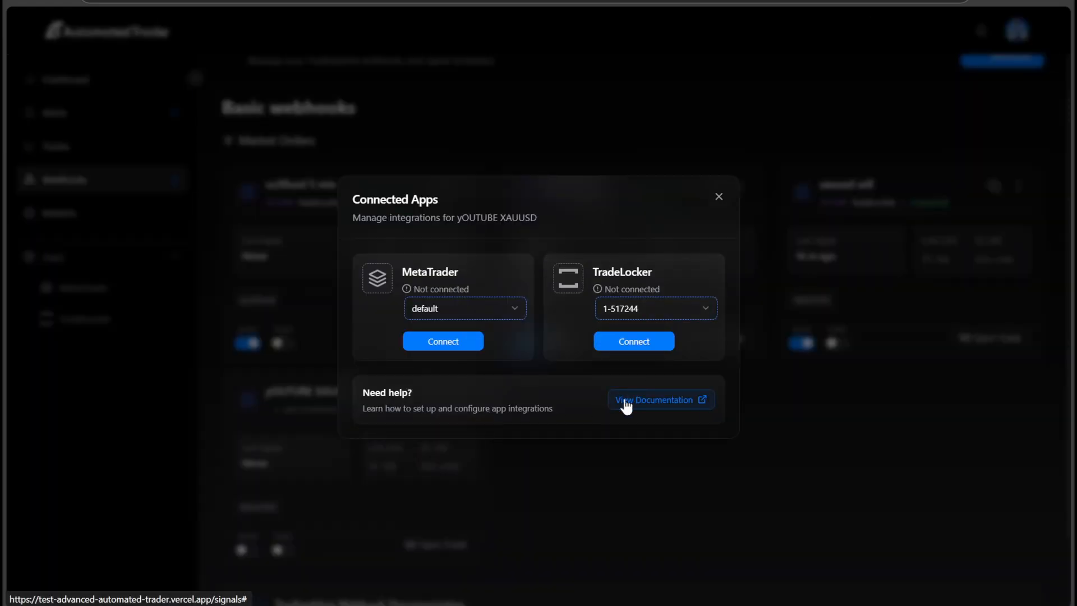
{"action": "mouse_move", "coordinate": [631, 349]}
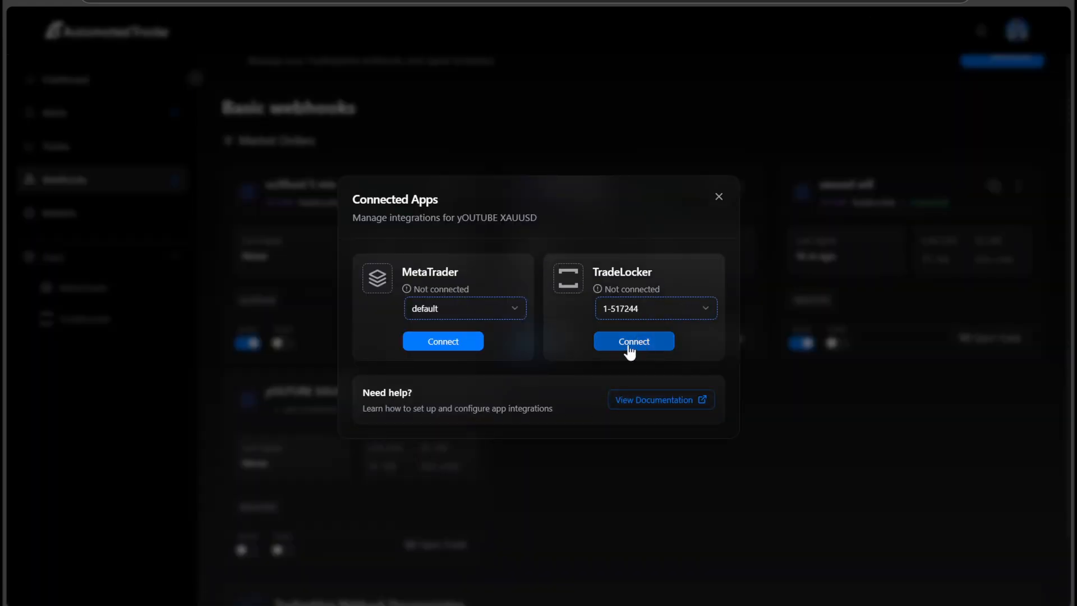
{"action": "left_click", "coordinate": [634, 341]}
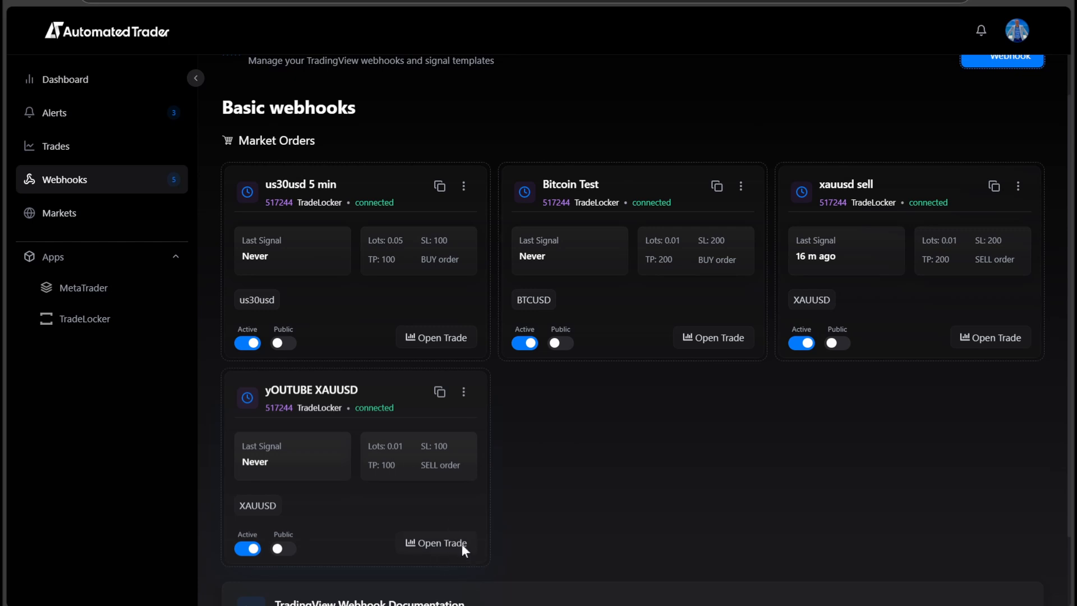
Step: Open a sell trade from the yOUTUBE XAUUSD card and confirm the position
{"action": "left_click", "coordinate": [435, 543]}
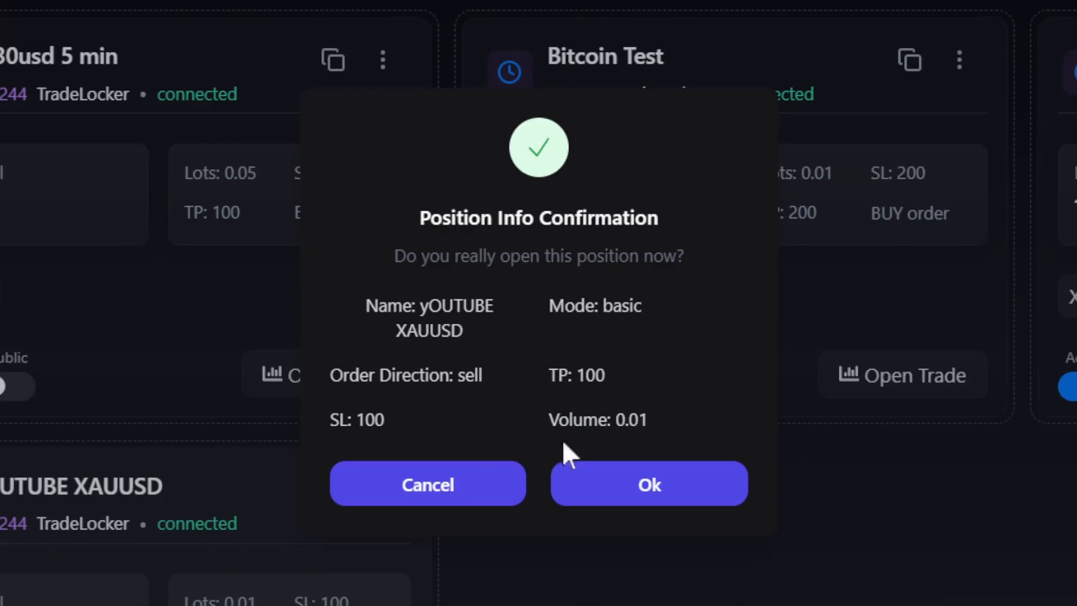
{"action": "mouse_move", "coordinate": [642, 330]}
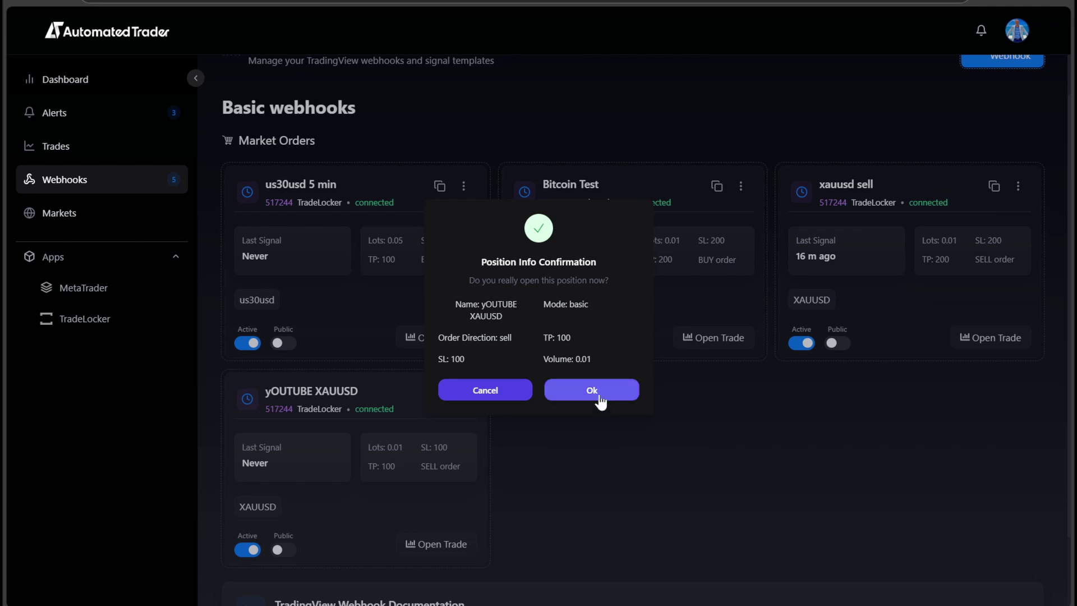
{"action": "left_click", "coordinate": [592, 390]}
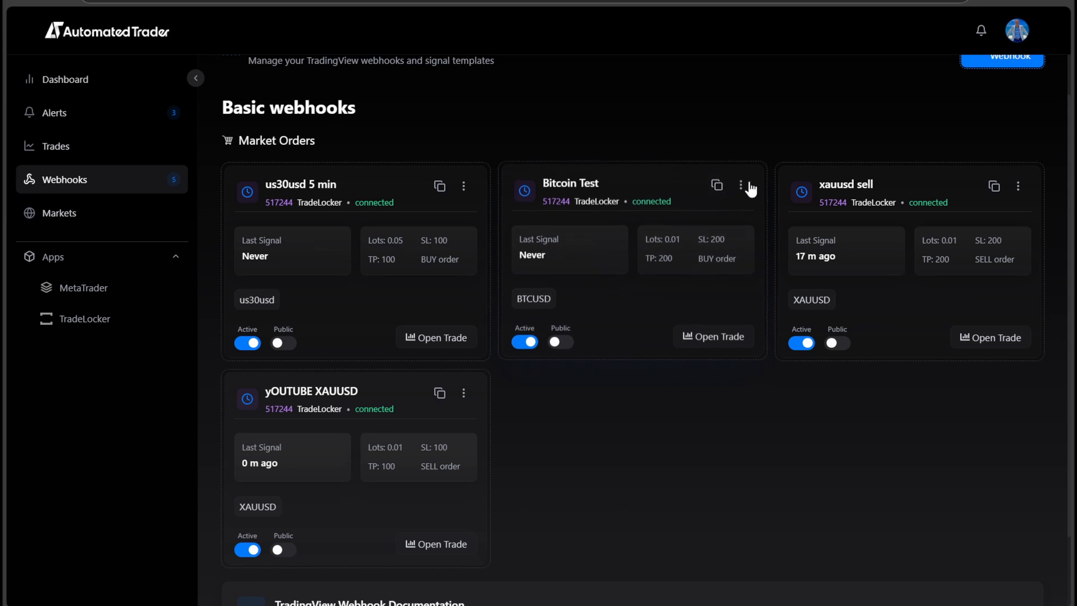
Step: Review the yOUTUBE XAUUSD risk management settings, then view the trade history listing the sell
{"action": "left_click", "coordinate": [439, 393]}
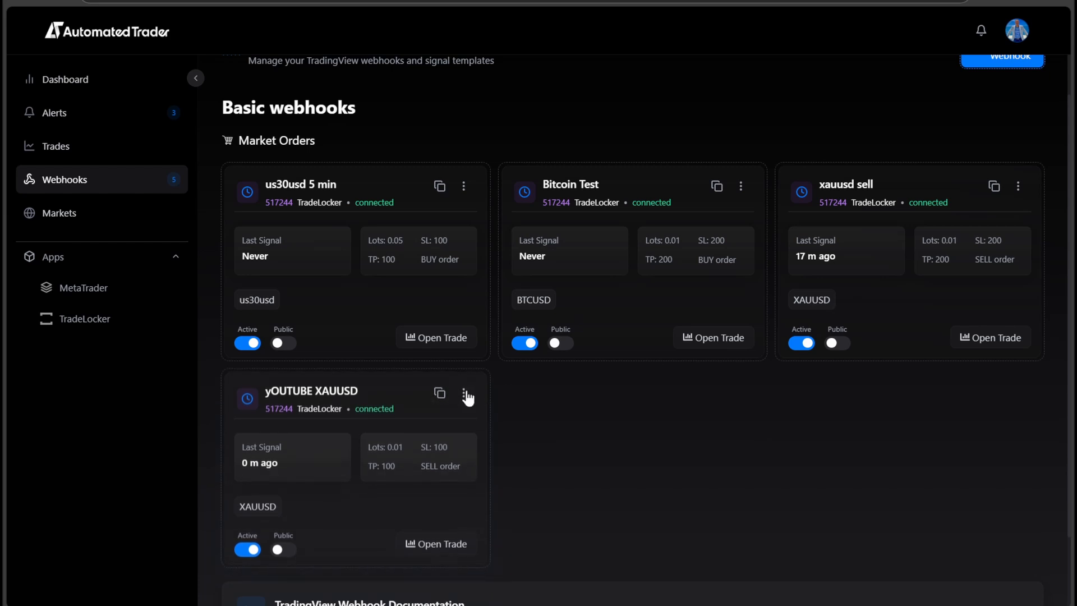
{"action": "left_click", "coordinate": [465, 395]}
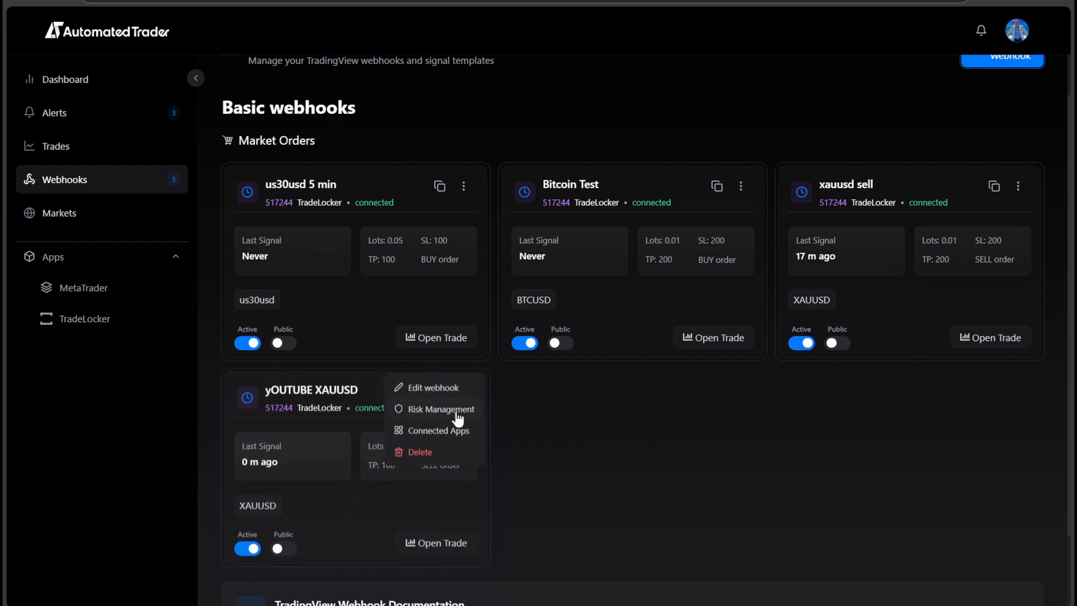
{"action": "left_click", "coordinate": [440, 409]}
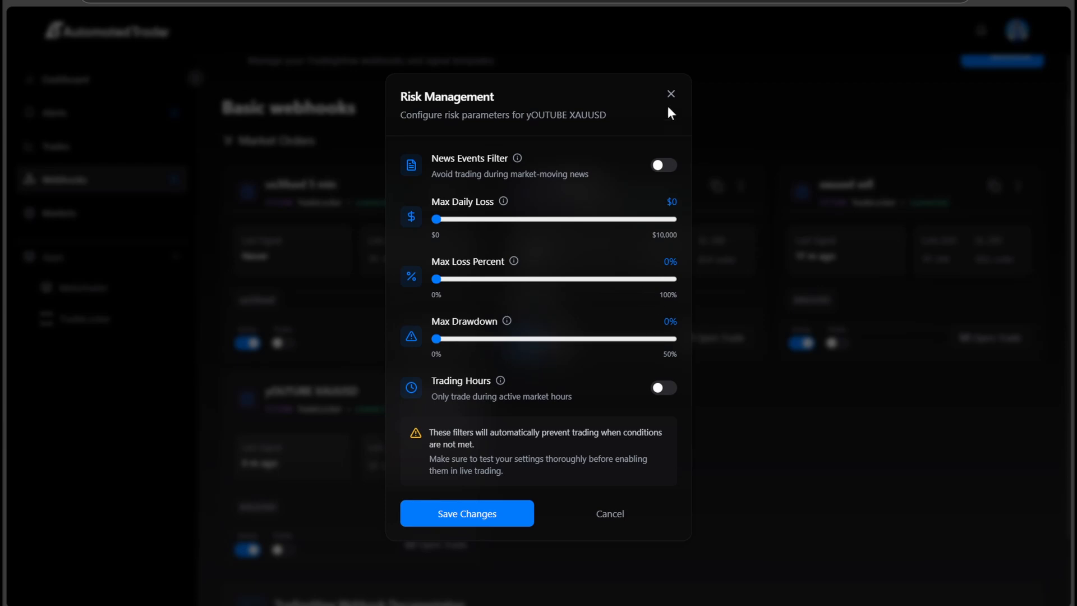
{"action": "left_click", "coordinate": [671, 94]}
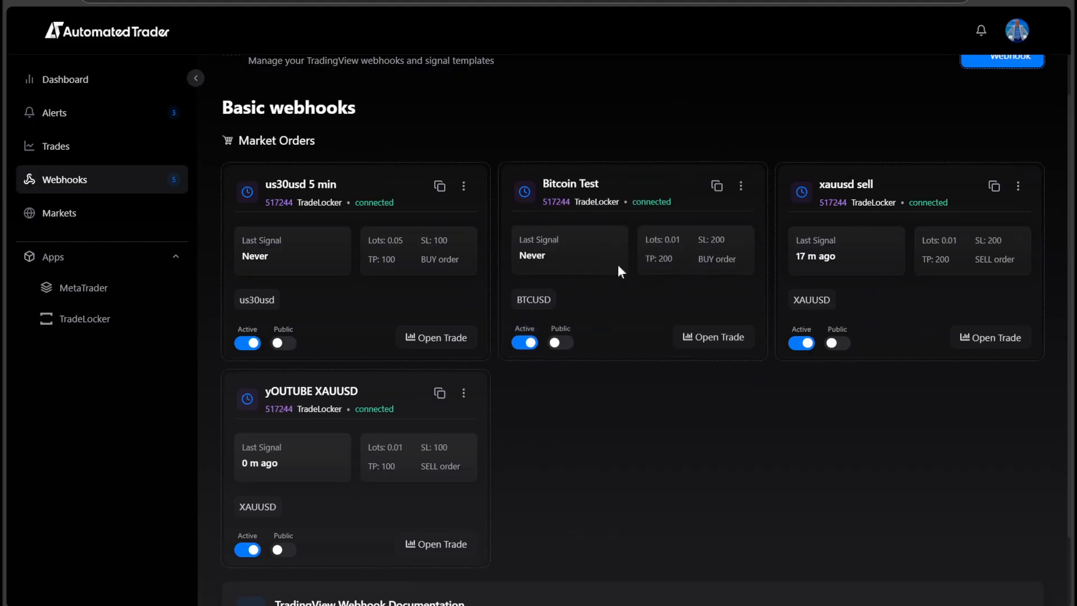
{"action": "left_click", "coordinate": [55, 145]}
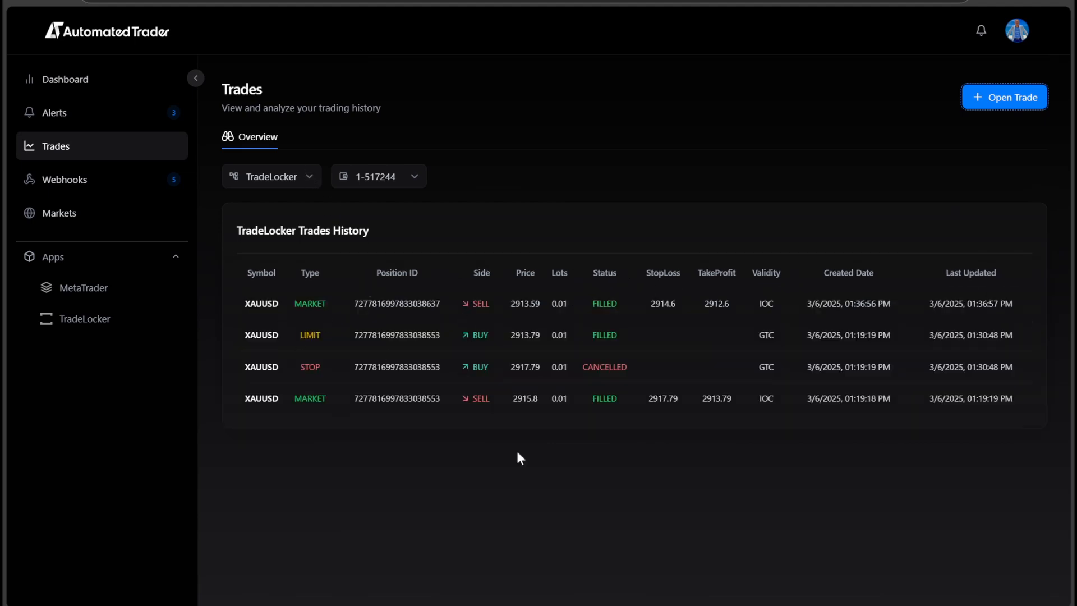
{"action": "mouse_move", "coordinate": [890, 318]}
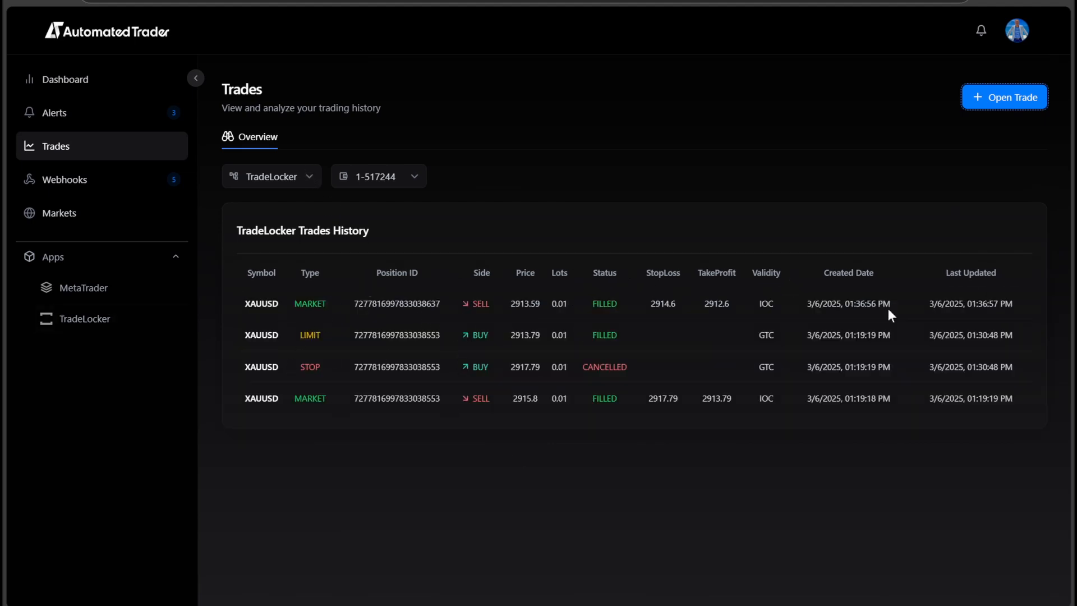
Step: Go to the dashboard and scroll through portfolio balance, performance and connected accounts
{"action": "left_click", "coordinate": [63, 79]}
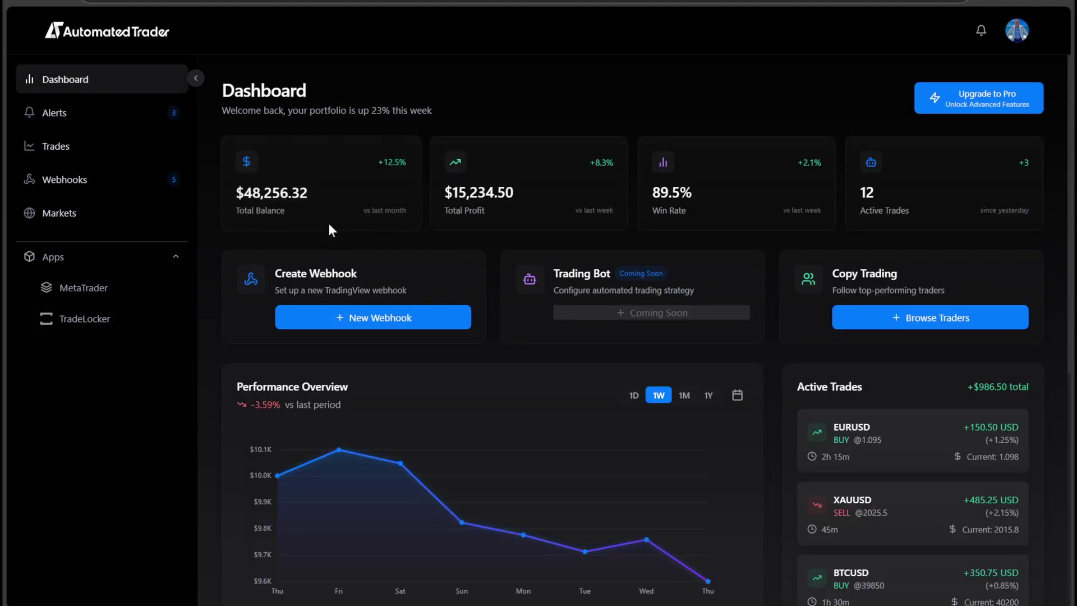
{"action": "scroll", "scroll_direction": "down", "scroll_amount": 3}
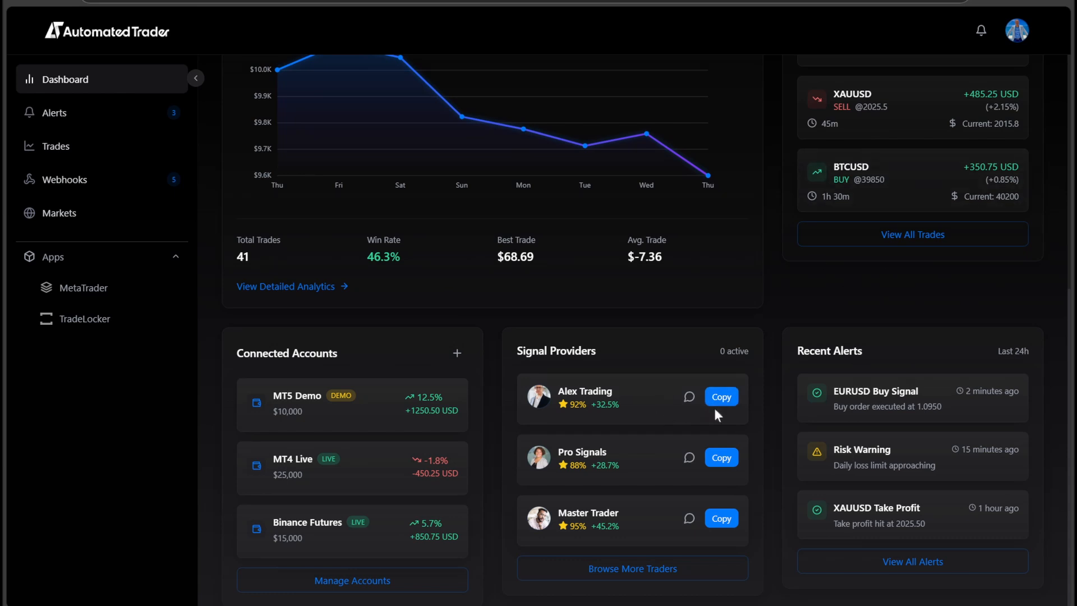
{"action": "left_click", "coordinate": [63, 180]}
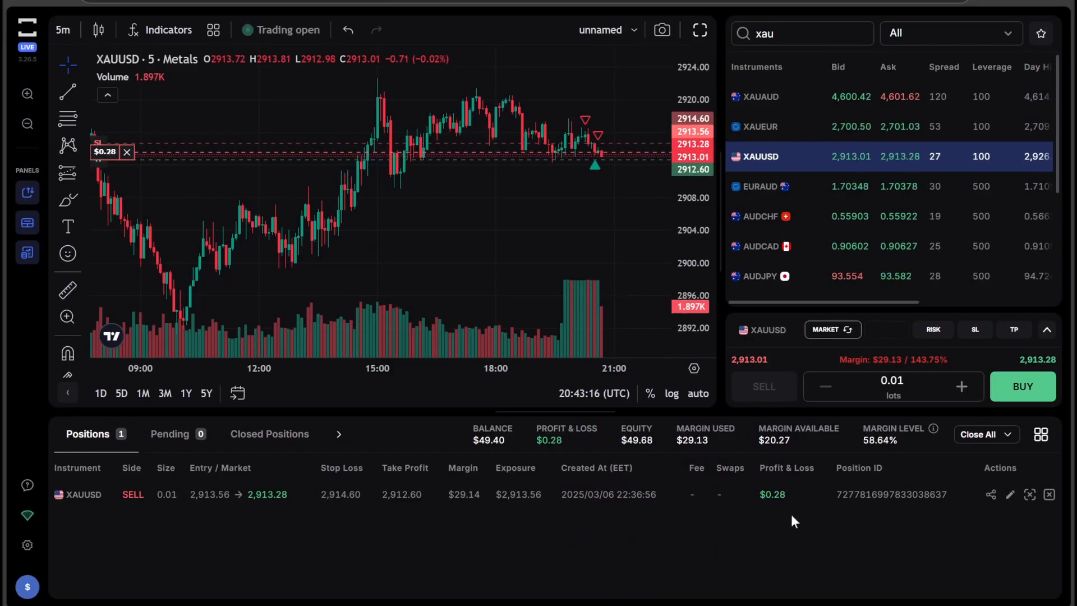
{"action": "mouse_move", "coordinate": [822, 560]}
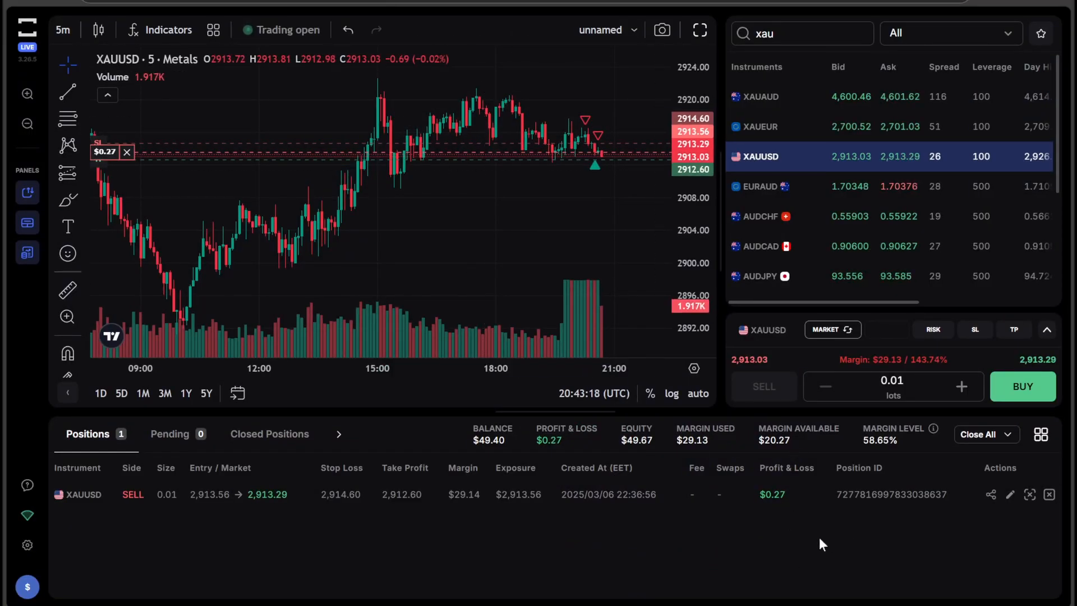
{"action": "mouse_move", "coordinate": [711, 508]}
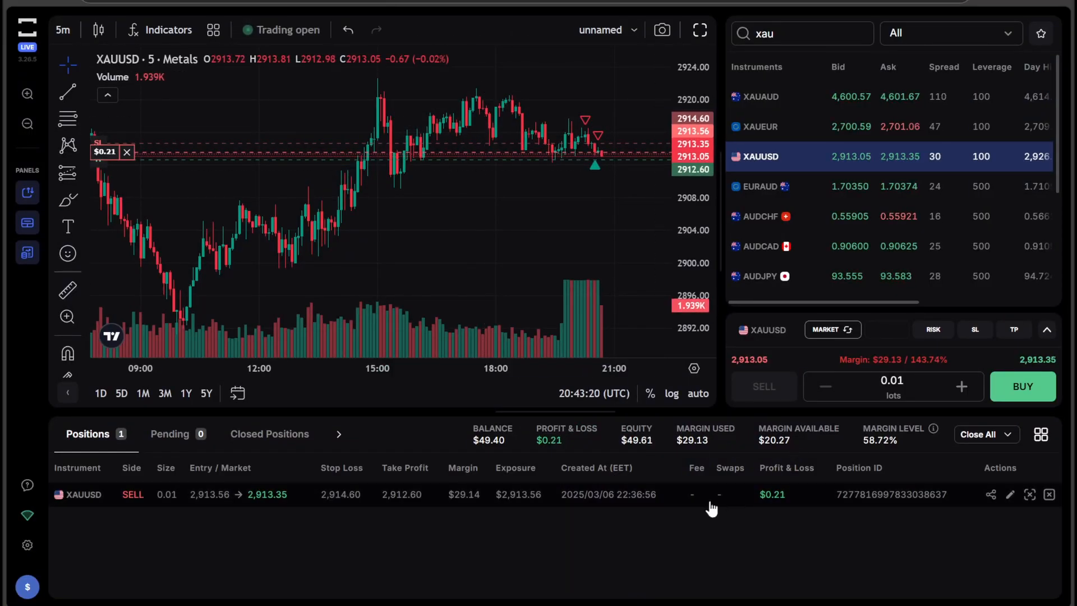
{"action": "mouse_move", "coordinate": [679, 562]}
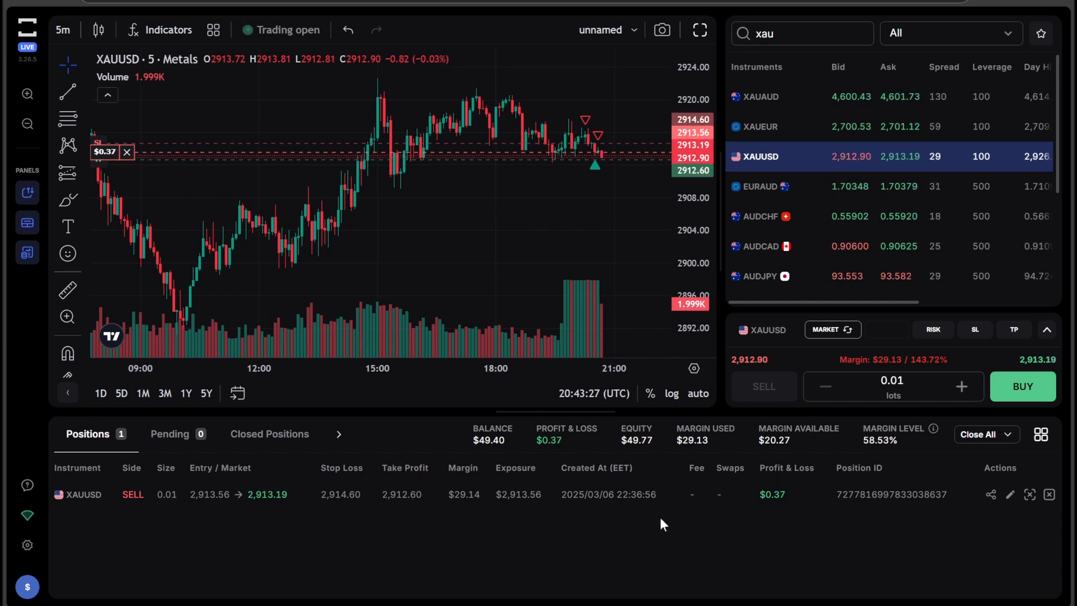
{"action": "mouse_move", "coordinate": [781, 544]}
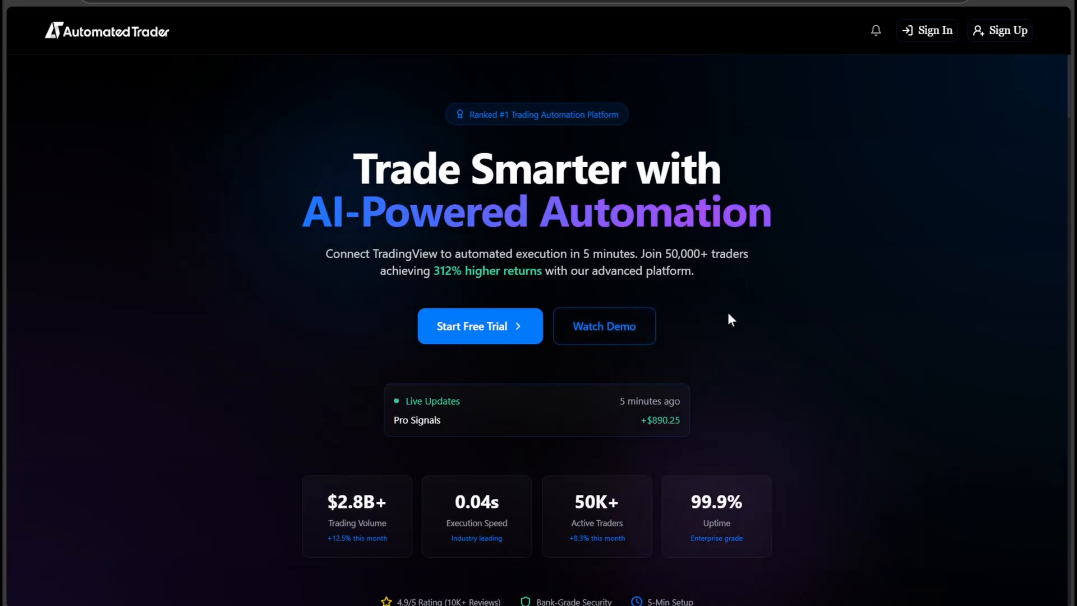
Step: Scroll down the homepage to the Customize Your Trading Edge pricing section
{"action": "scroll", "scroll_direction": "down", "scroll_amount": 3}
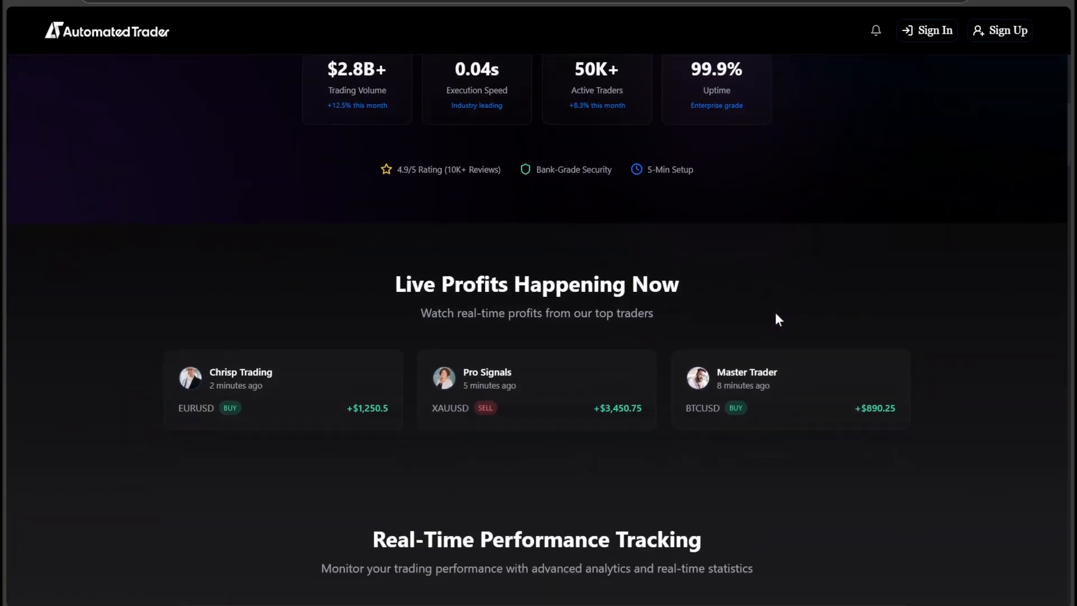
{"action": "scroll", "scroll_direction": "down", "scroll_amount": 3}
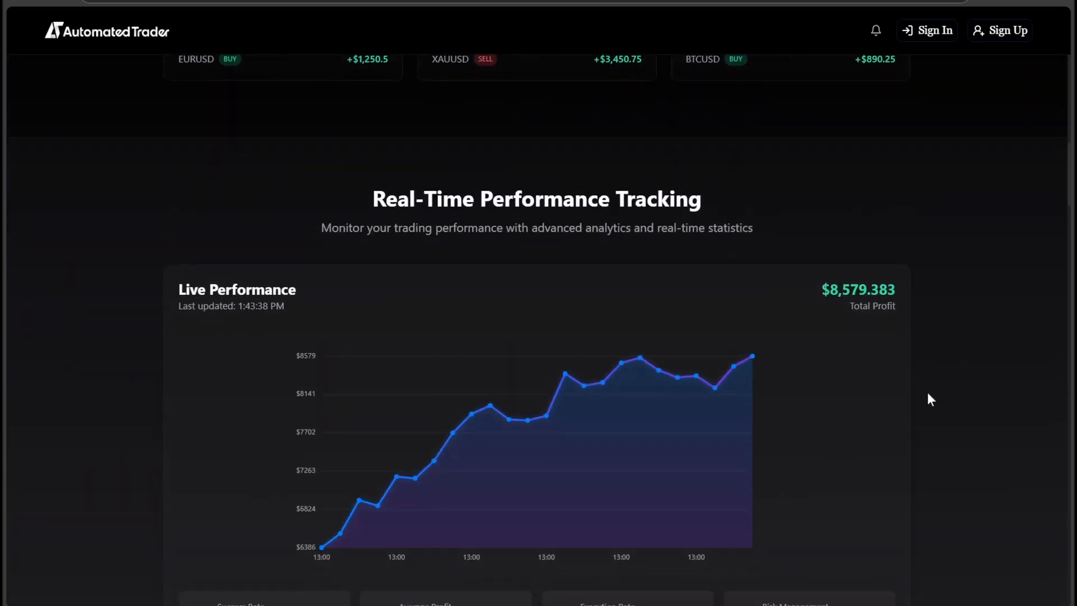
{"action": "scroll", "scroll_direction": "down", "scroll_amount": 3}
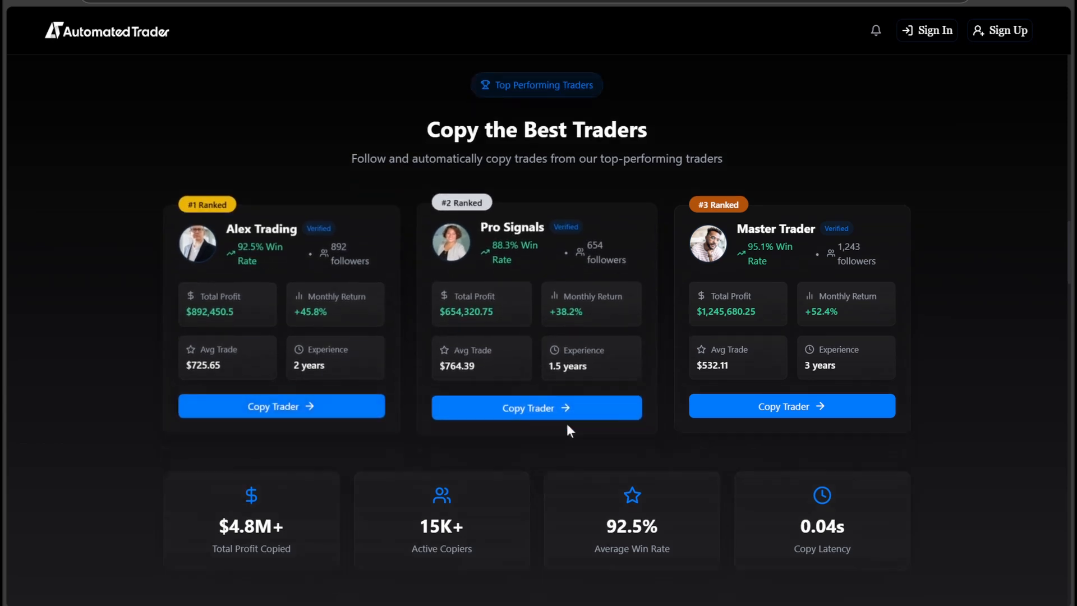
{"action": "scroll", "scroll_direction": "down", "scroll_amount": 3}
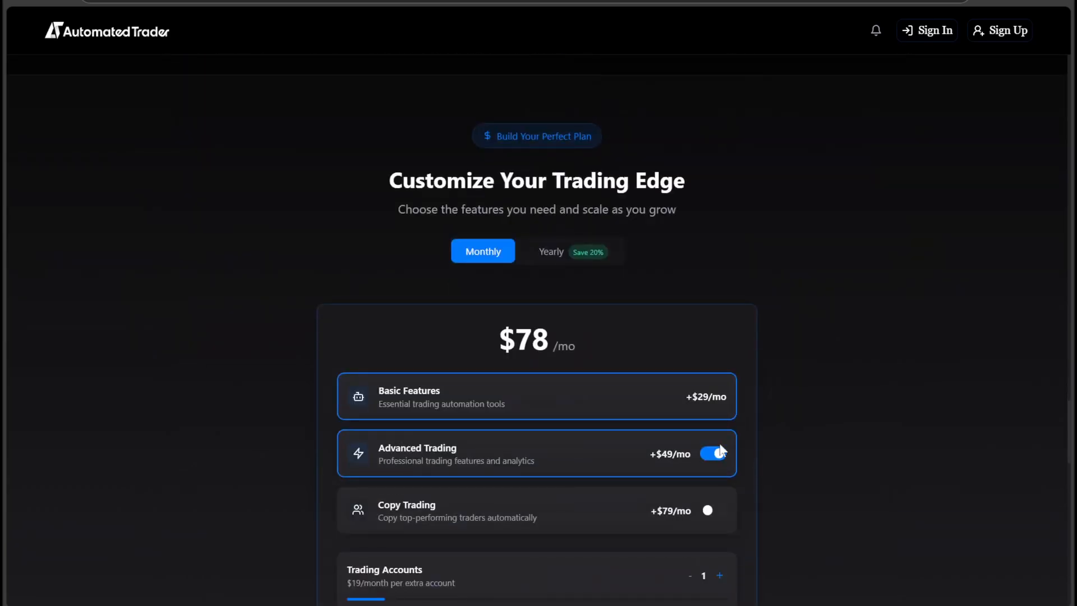
Step: Toggle Advanced Trading and Copy Trading in the plan builder, then scroll back up
{"action": "left_click", "coordinate": [713, 454]}
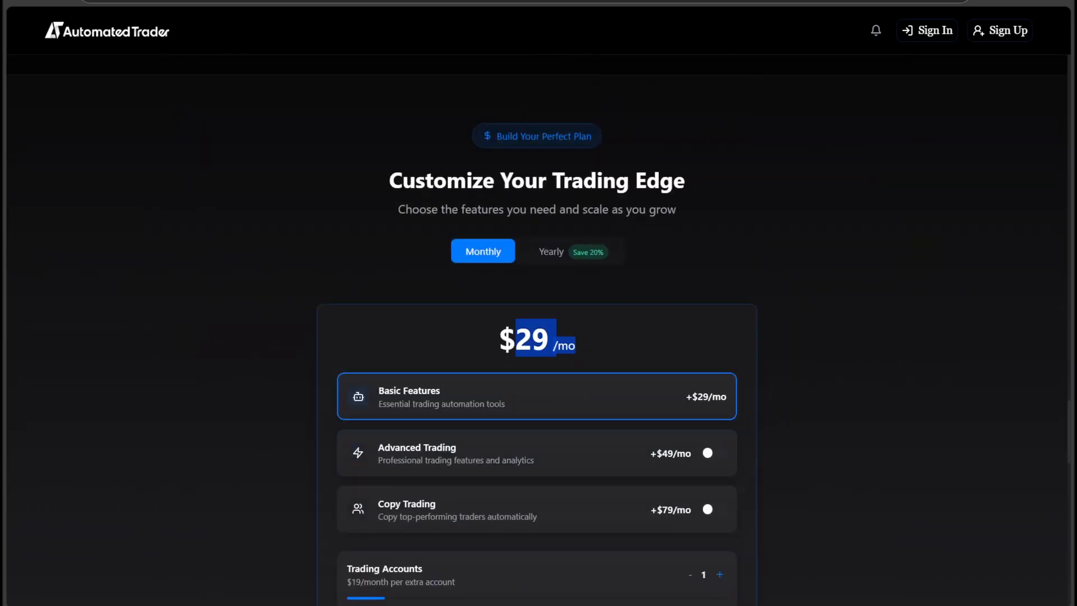
{"action": "scroll", "scroll_direction": "down", "scroll_amount": 3}
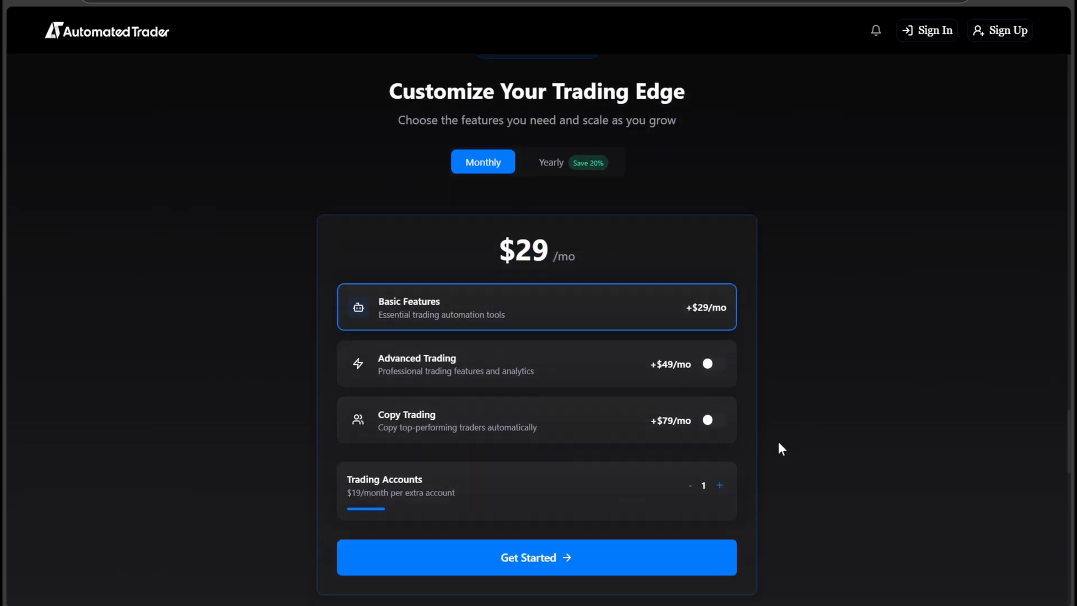
{"action": "left_click", "coordinate": [707, 364]}
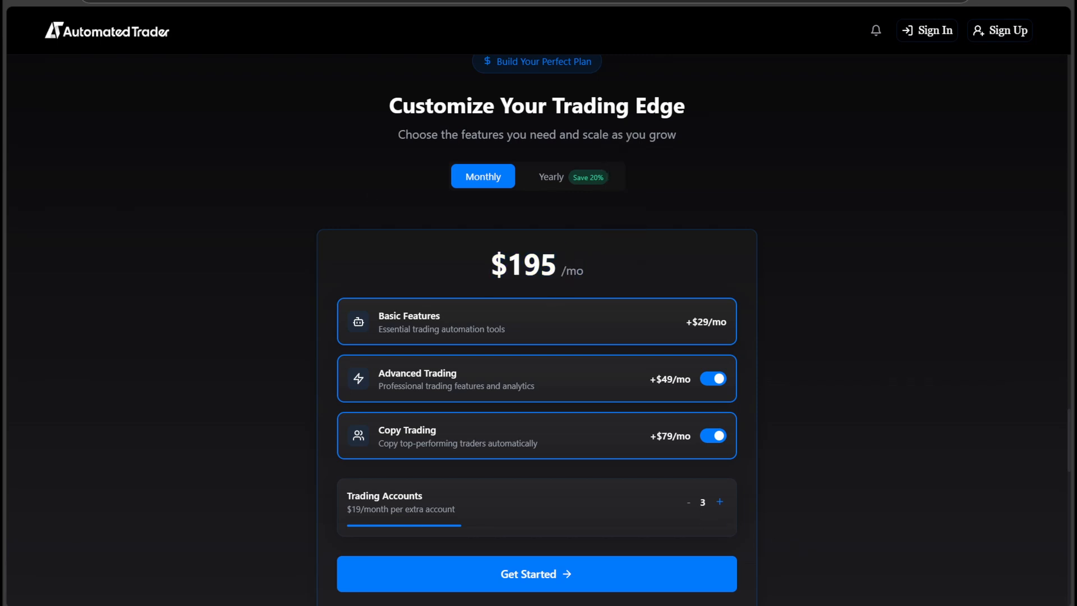
{"action": "scroll", "scroll_direction": "down", "scroll_amount": 3}
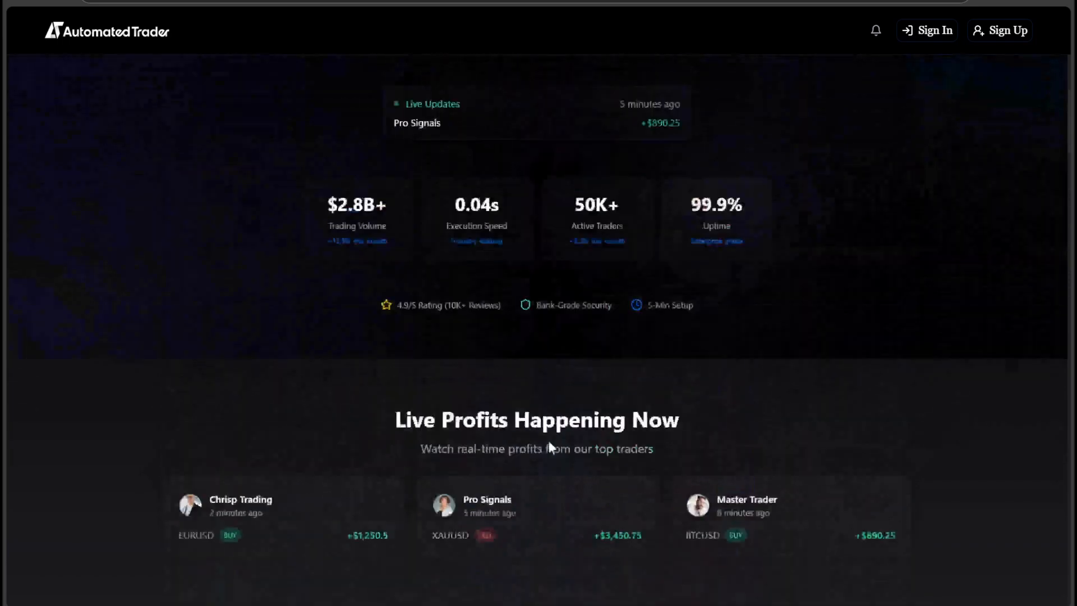
{"action": "scroll", "scroll_direction": "up", "scroll_amount": 3}
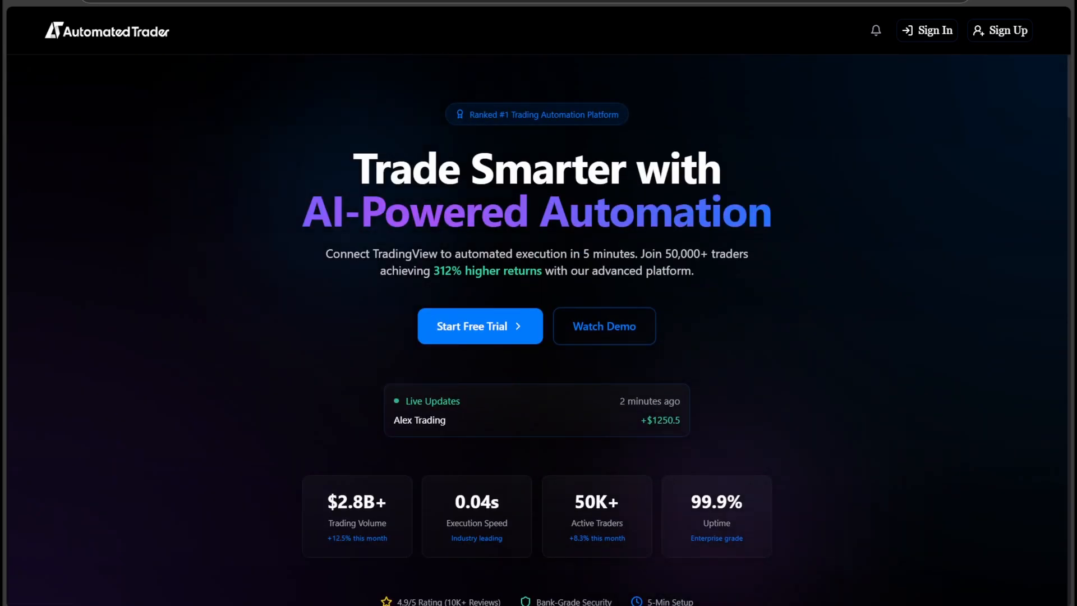
{"action": "mouse_move", "coordinate": [667, 303]}
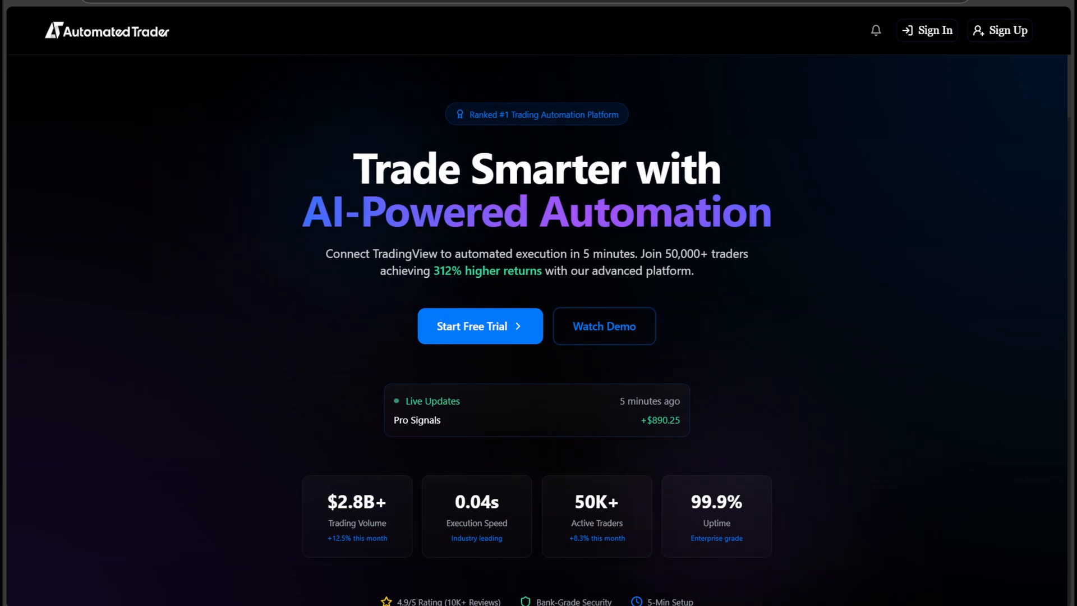
Step: Scroll past the Sell Your Signals marketplace section down to the $195 plan pricing
{"action": "scroll", "scroll_direction": "down", "scroll_amount": 3}
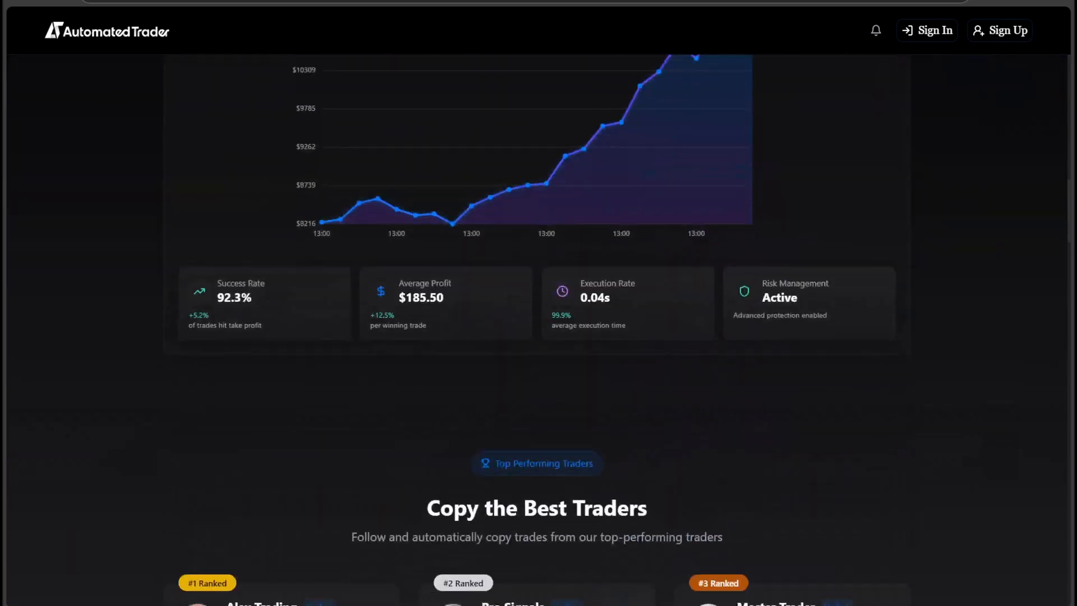
{"action": "scroll", "scroll_direction": "down", "scroll_amount": 3}
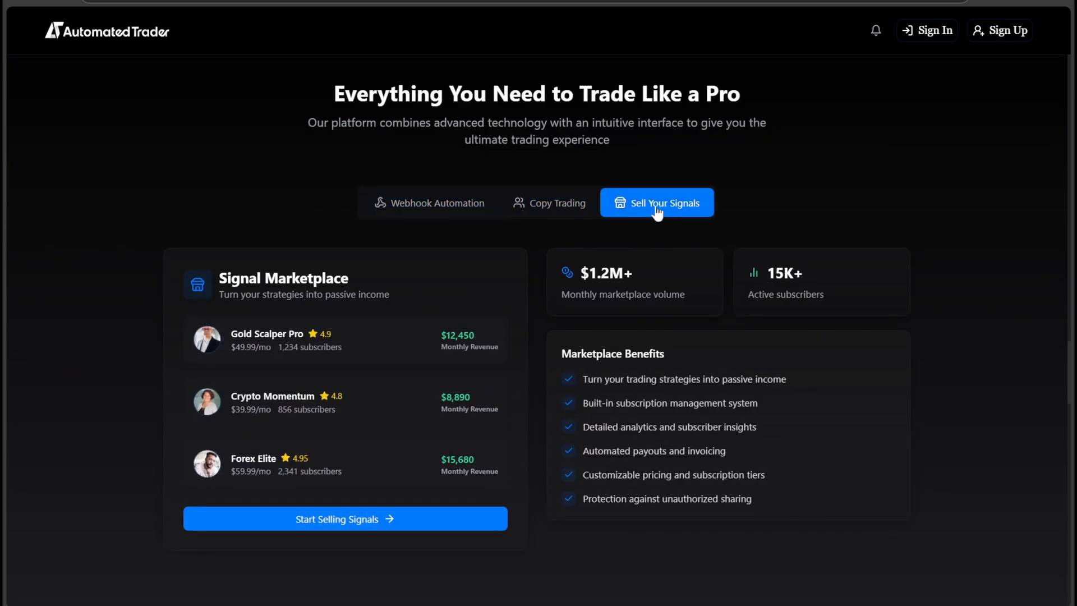
{"action": "scroll", "scroll_direction": "down", "scroll_amount": 3}
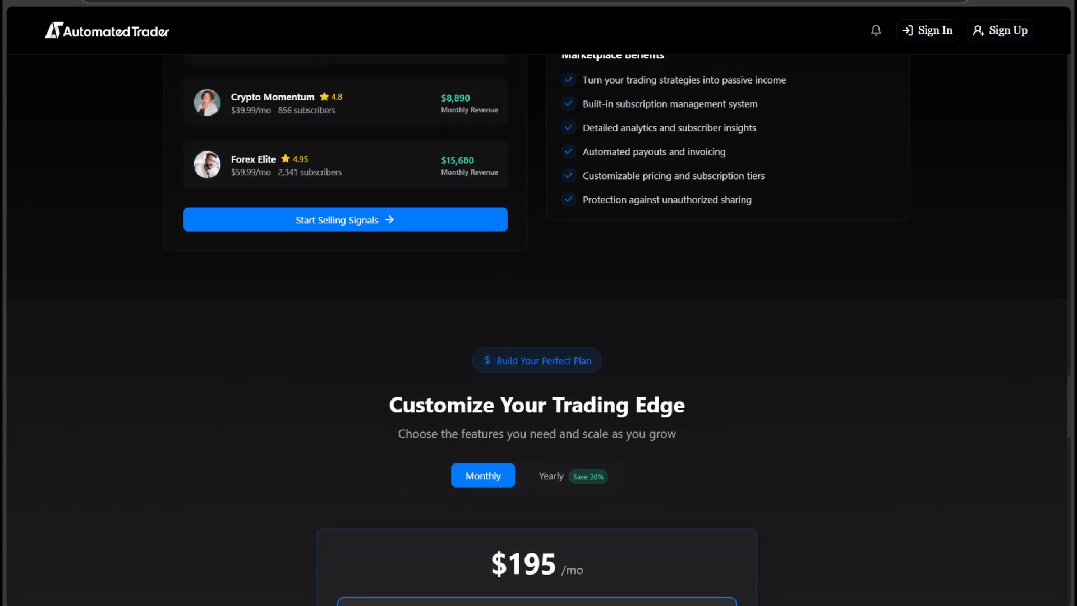
{"action": "mouse_move", "coordinate": [821, 541]}
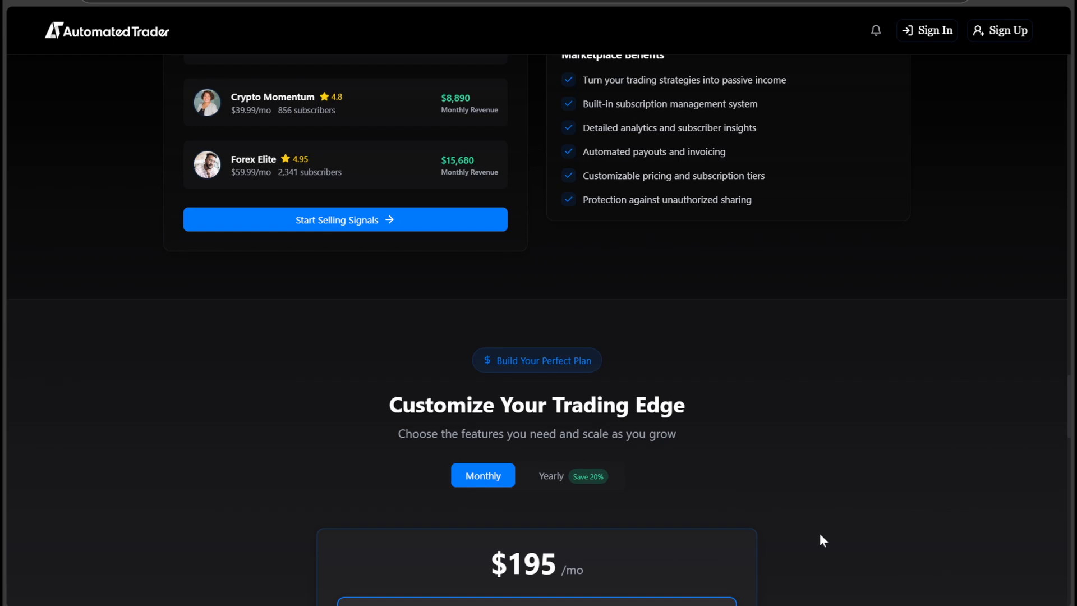